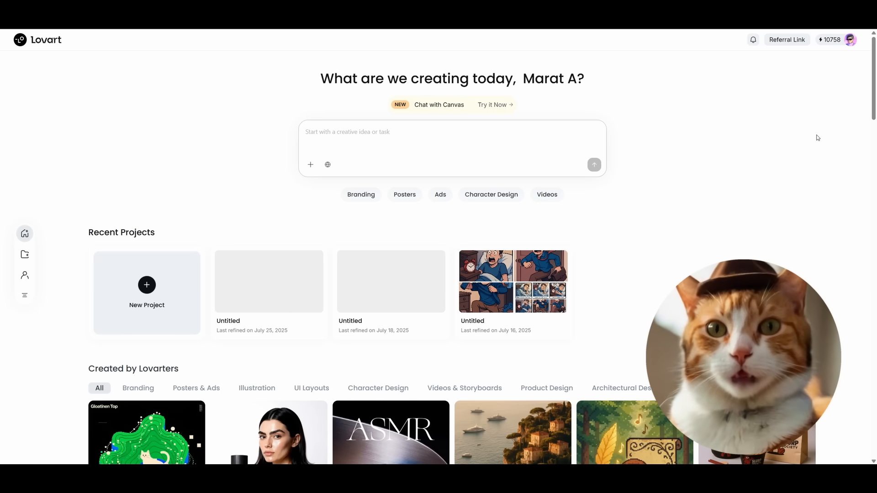
- Browse the community gallery and open the Slurp Conversation showcase project
scroll(down, 3)
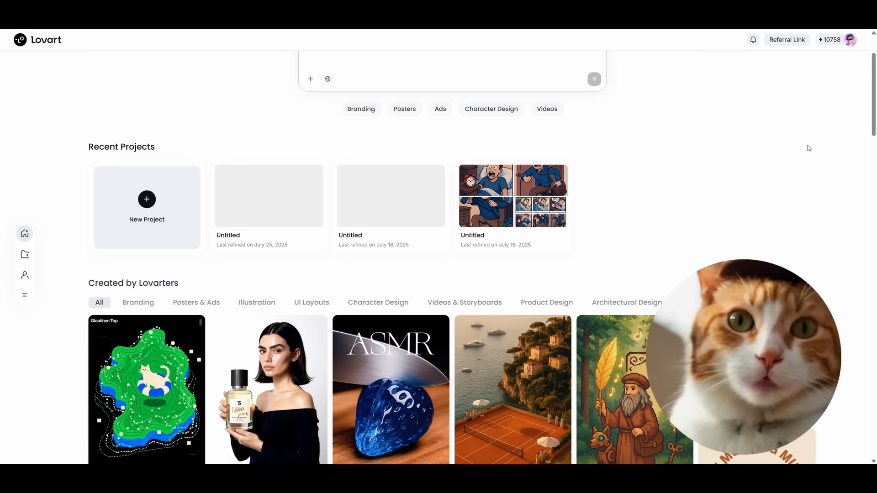
scroll(down, 3)
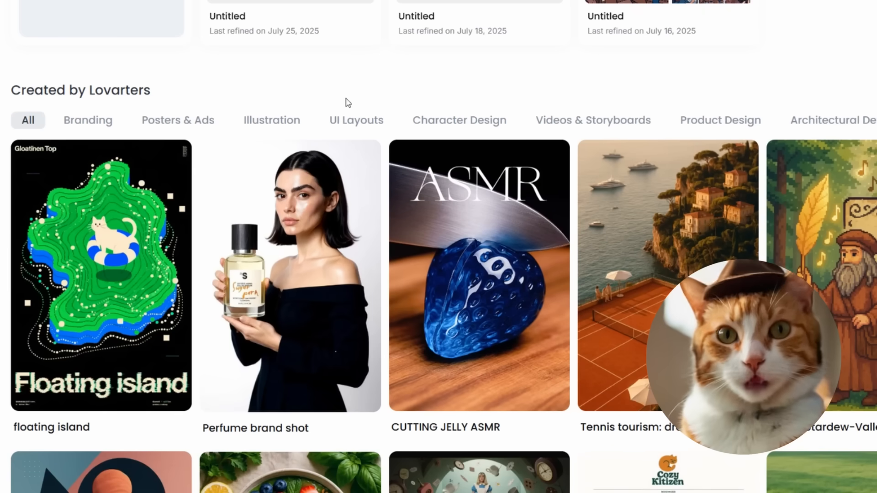
mouse_move(592, 80)
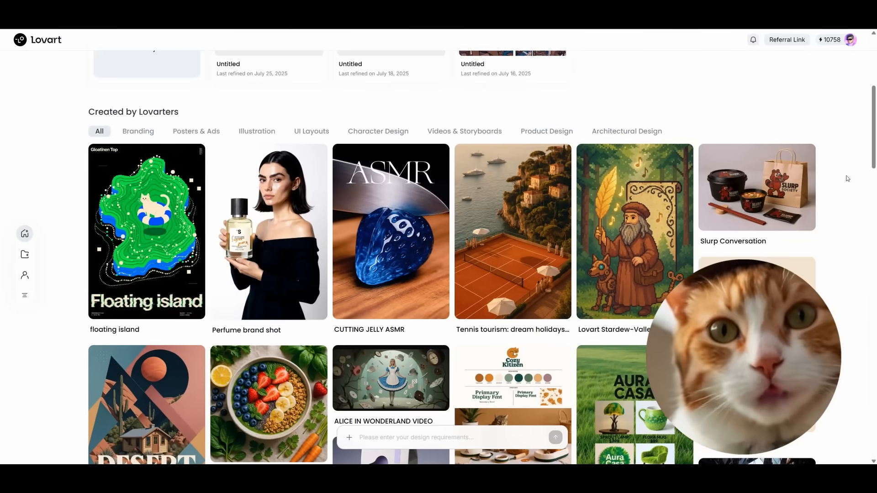
scroll(down, 3)
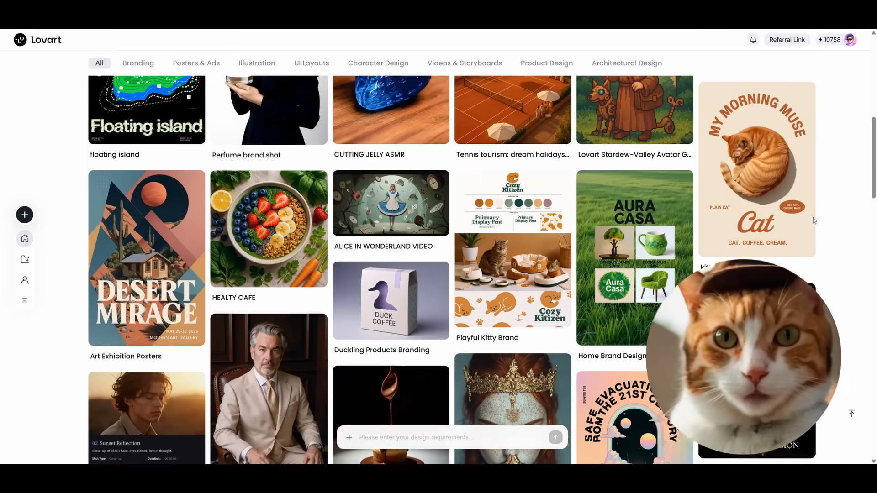
scroll(up, 3)
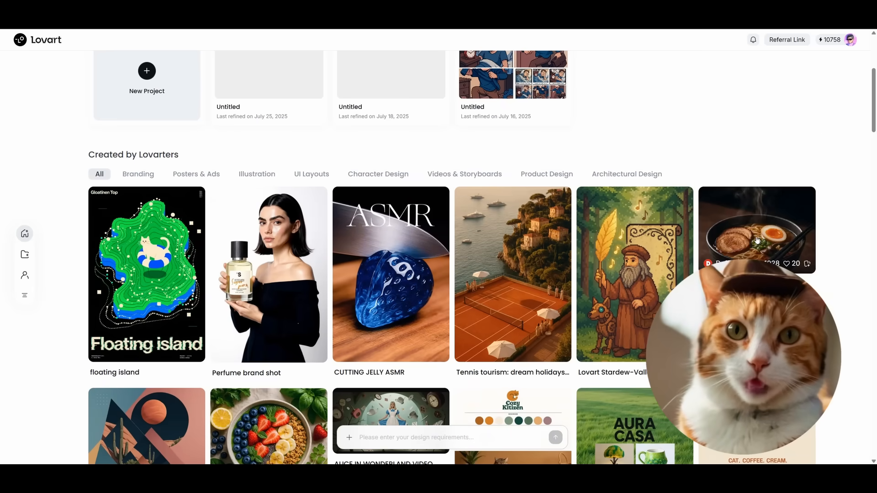
click(756, 230)
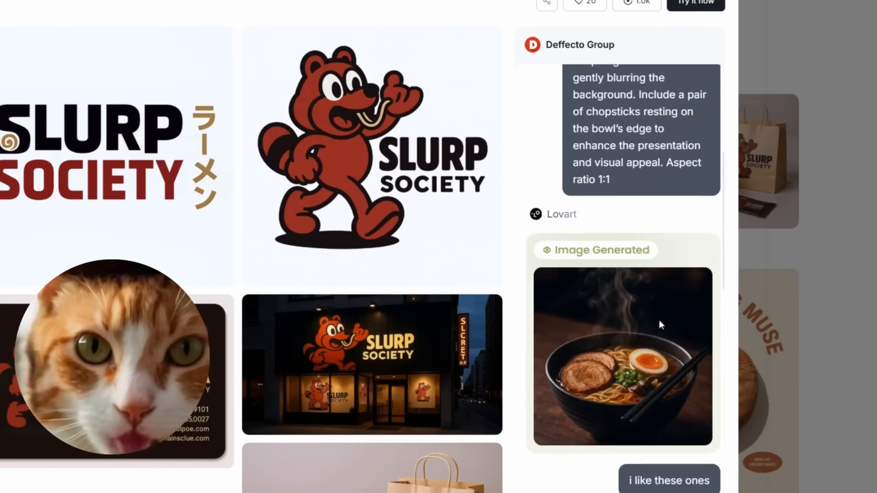
- Scroll through the Slurp ramen-brand images and generation chat
scroll(down, 3)
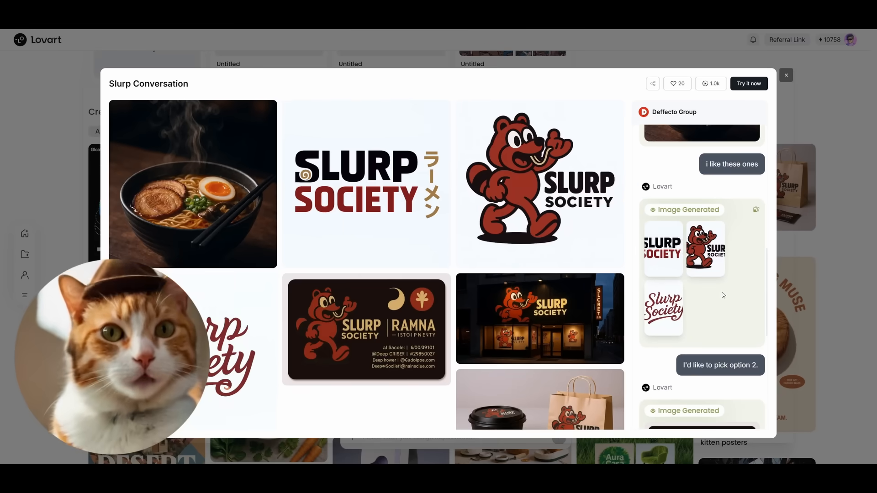
scroll(down, 3)
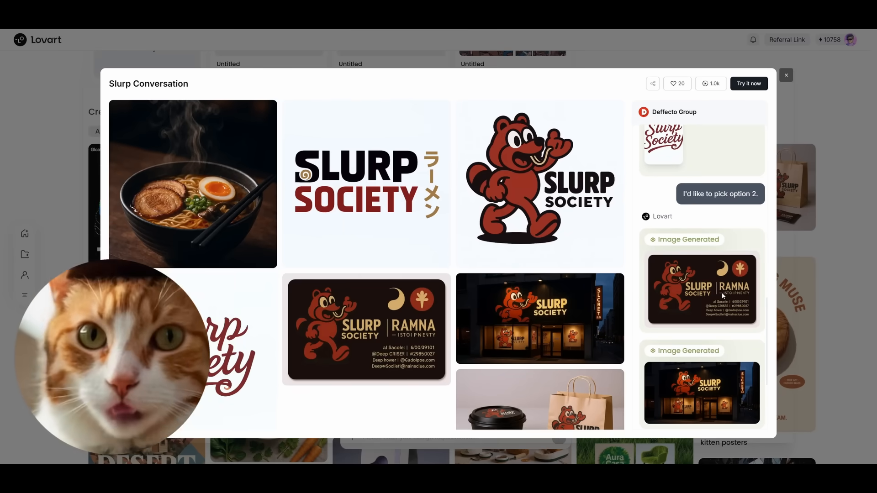
scroll(down, 3)
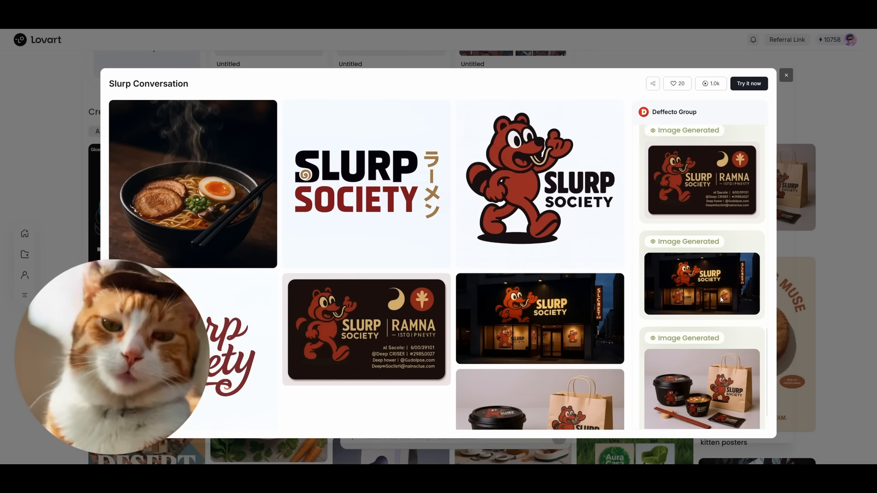
scroll(down, 3)
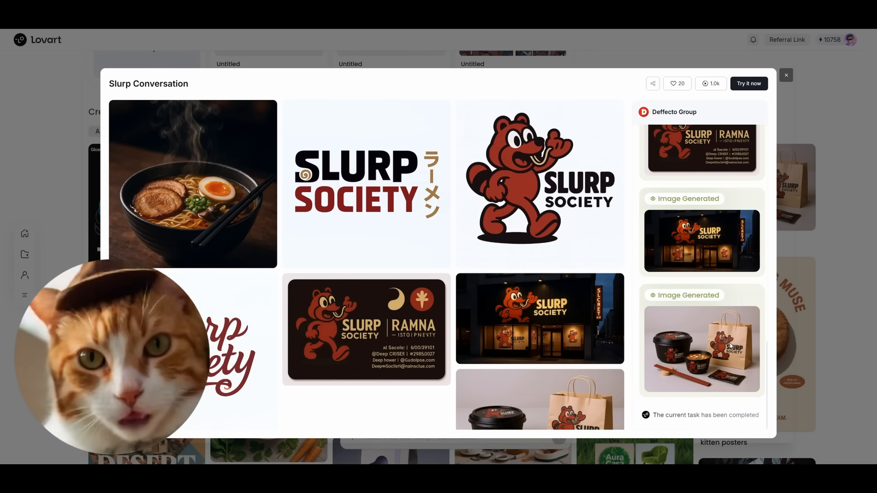
scroll(down, 3)
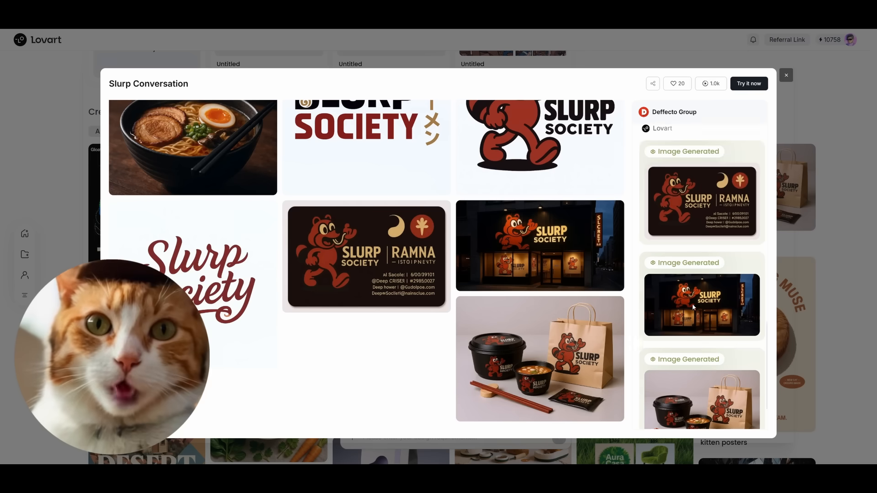
scroll(down, 3)
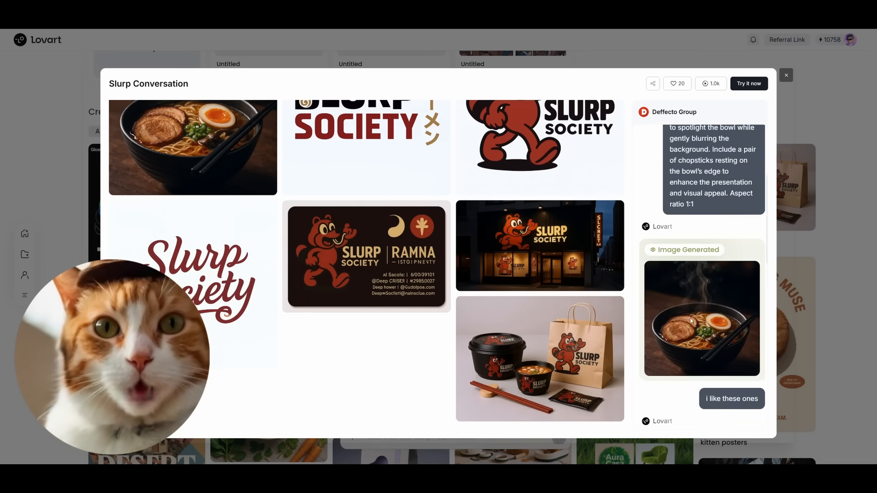
- Close the showcase and filter the gallery to Videos & Storyboards, browsing the results
click(785, 75)
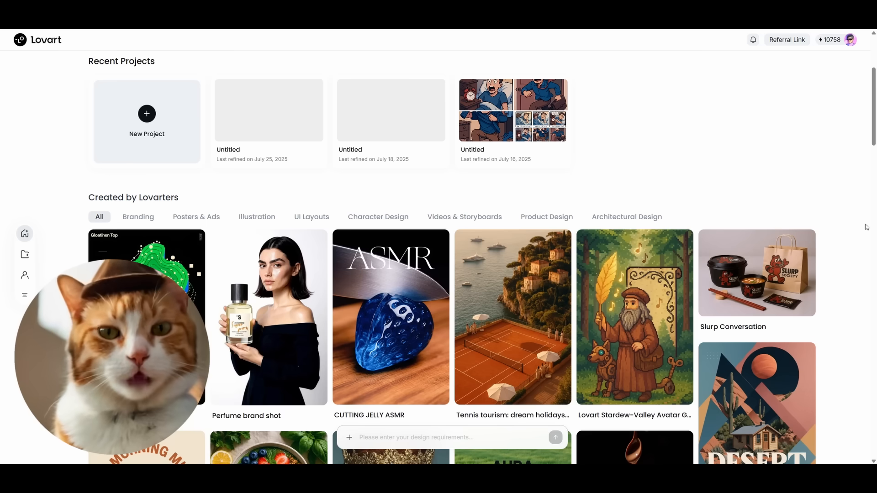
scroll(down, 3)
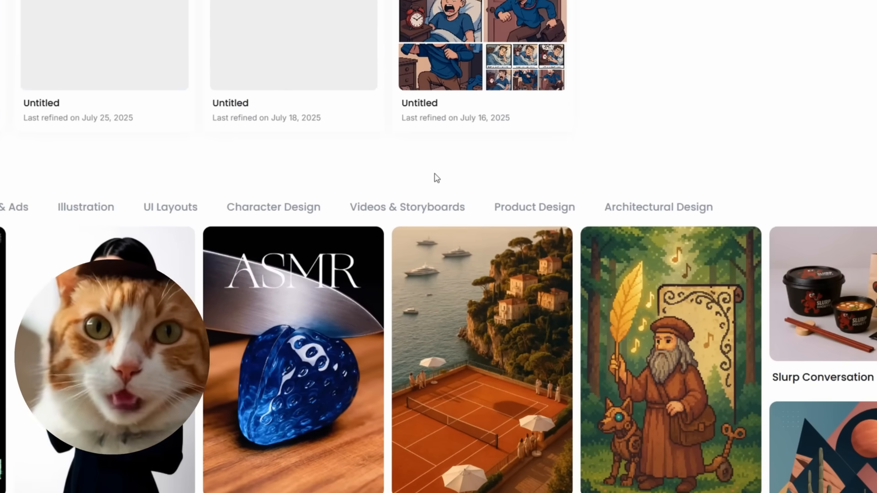
click(406, 208)
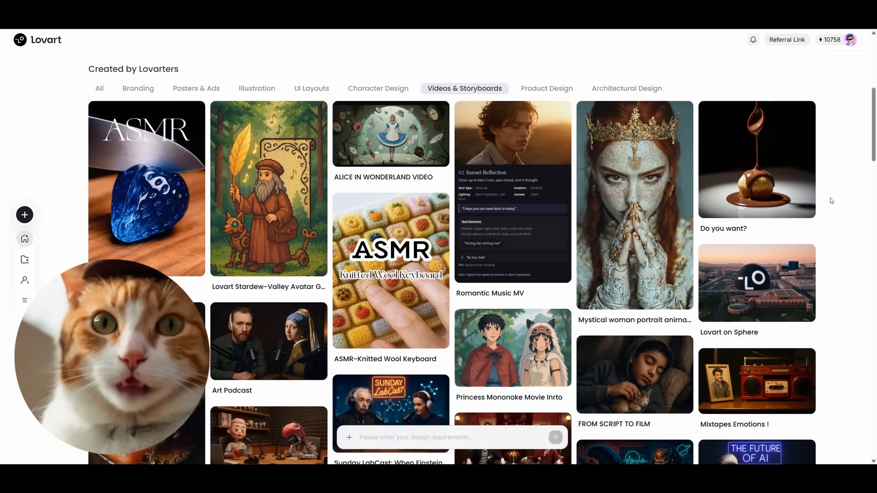
scroll(down, 3)
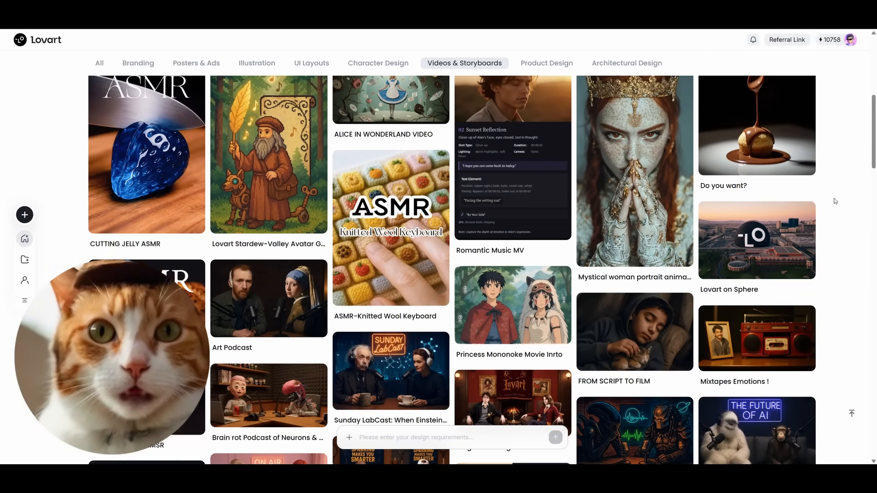
scroll(down, 3)
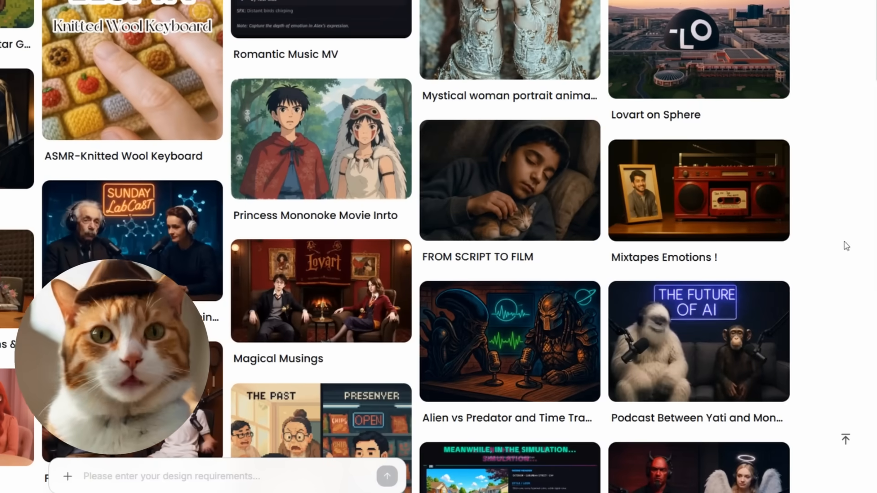
scroll(down, 3)
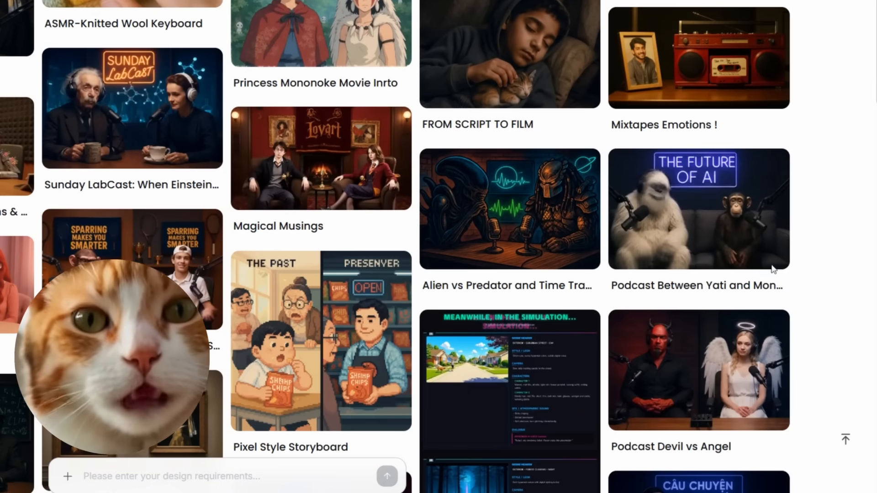
click(697, 208)
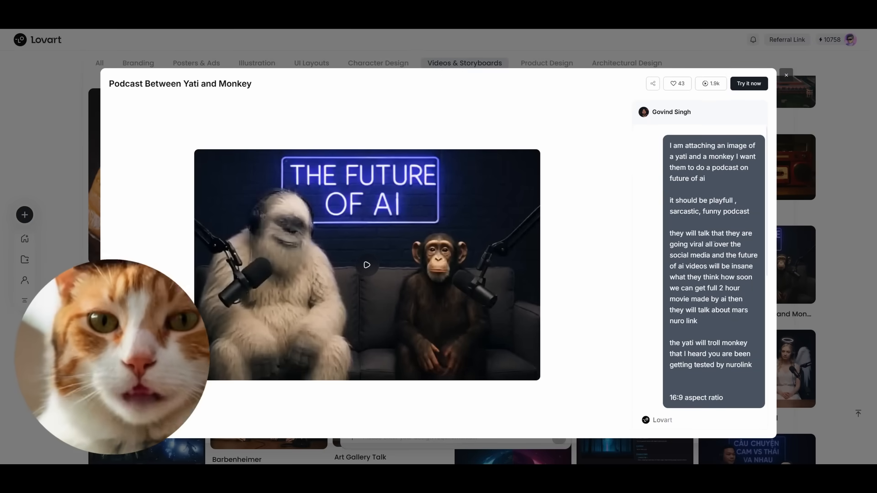
scroll(down, 3)
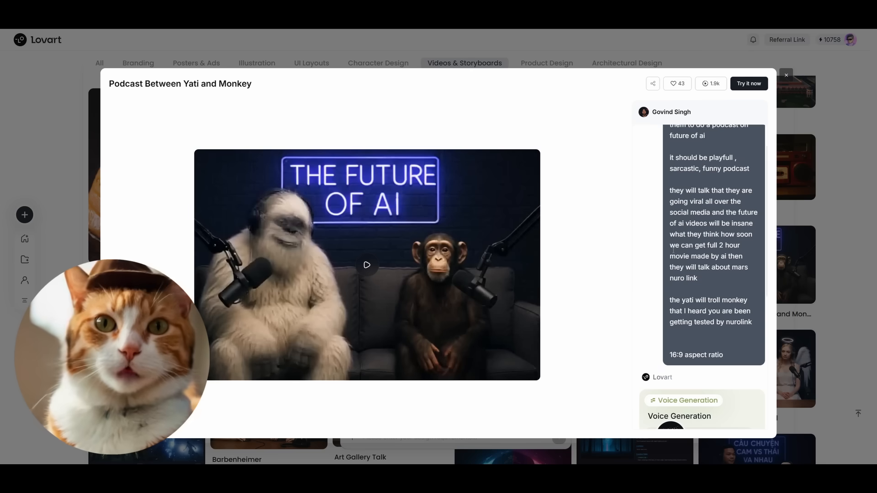
click(366, 265)
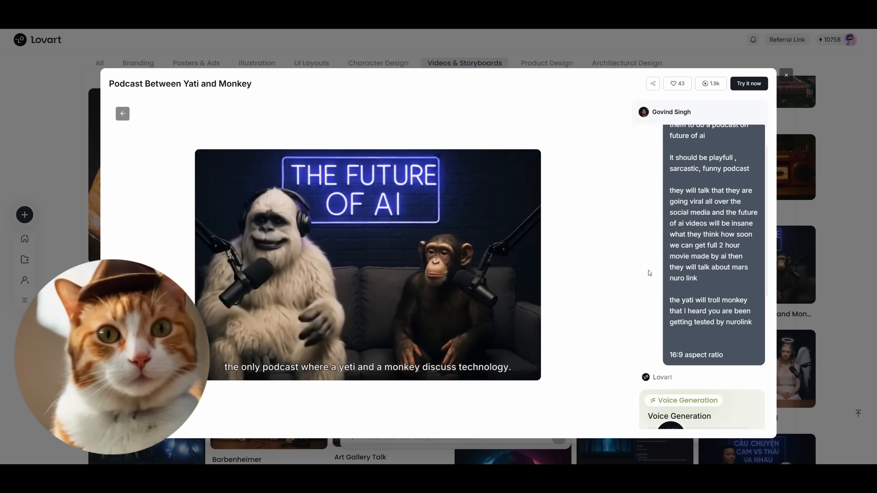
click(368, 265)
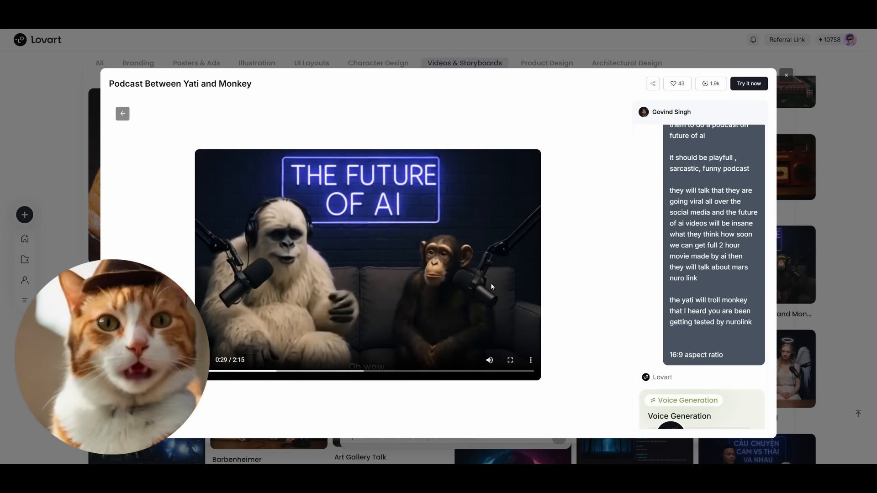
scroll(up, 3)
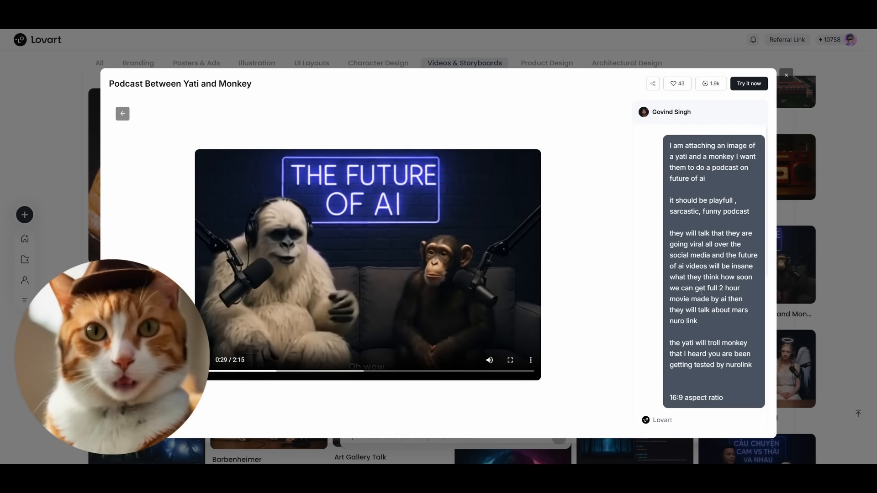
click(786, 75)
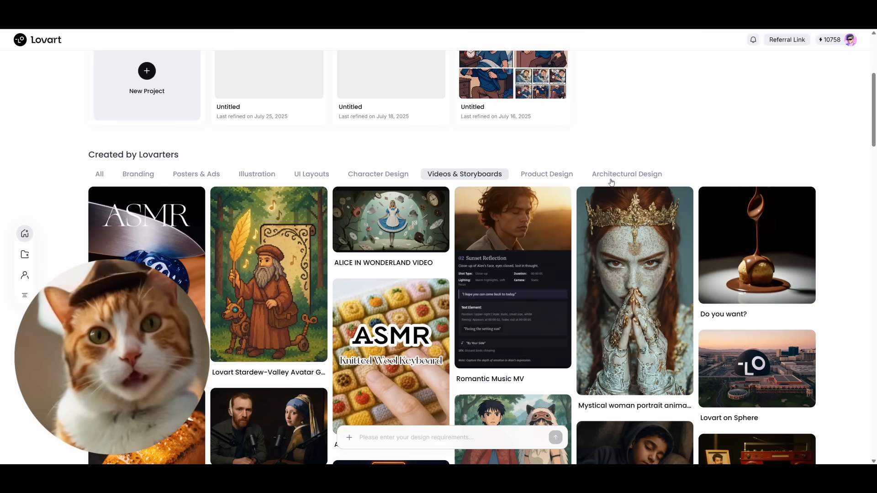
click(626, 174)
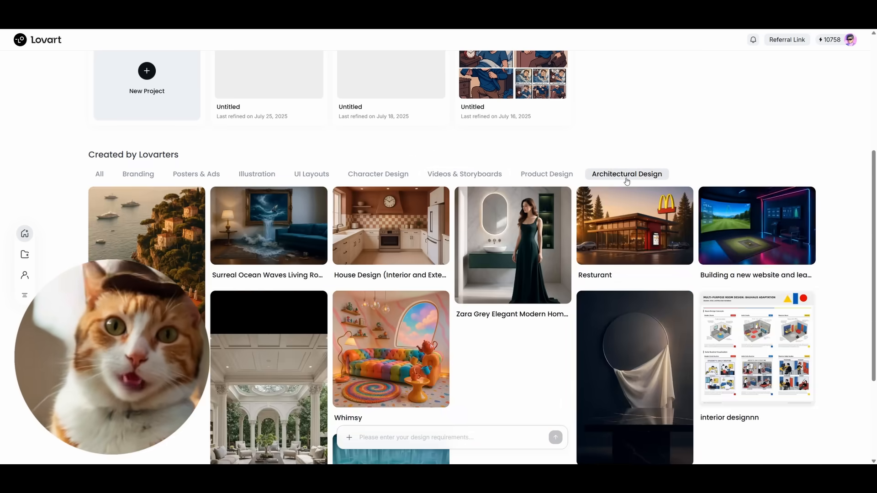
click(390, 226)
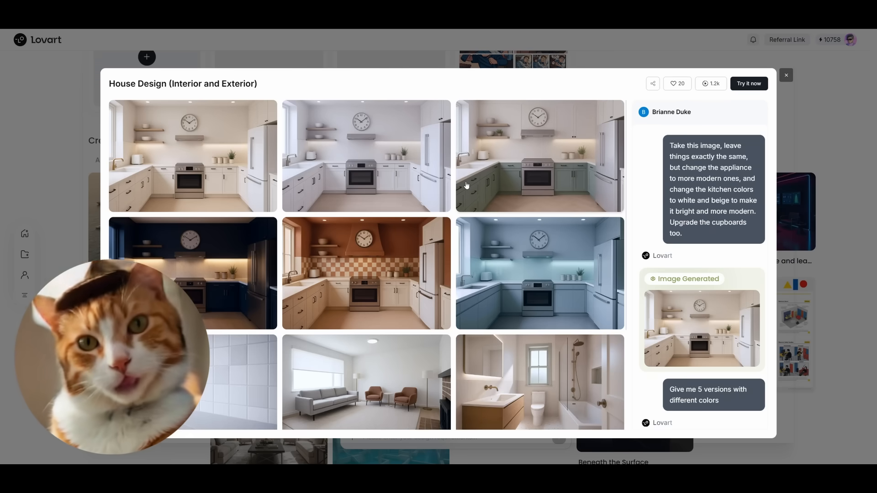
scroll(down, 3)
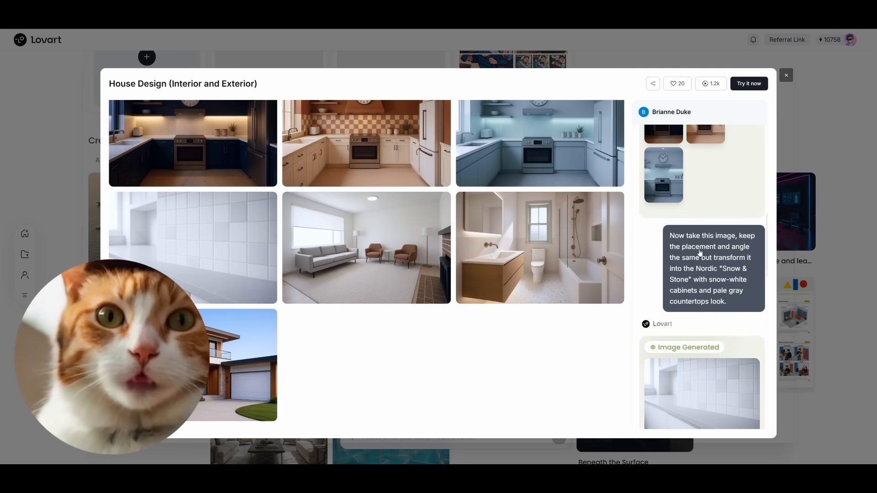
scroll(down, 3)
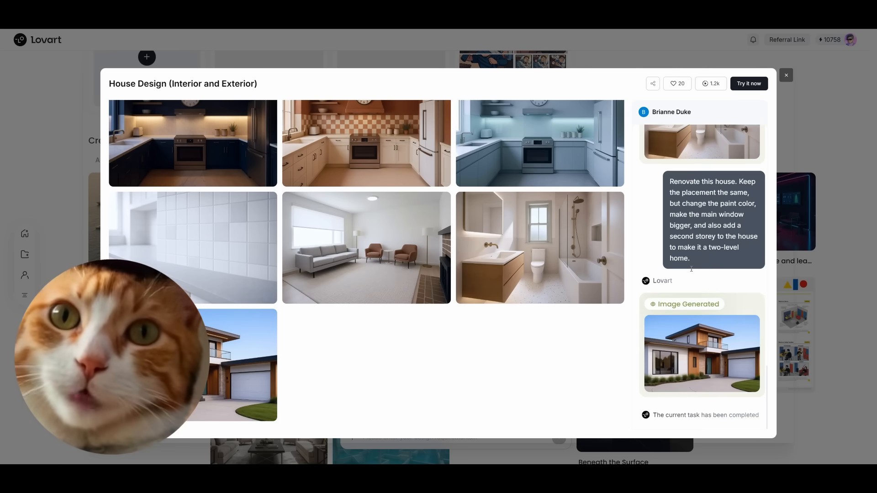
- Leave the example modal to land on a blank Untitled canvas
click(786, 75)
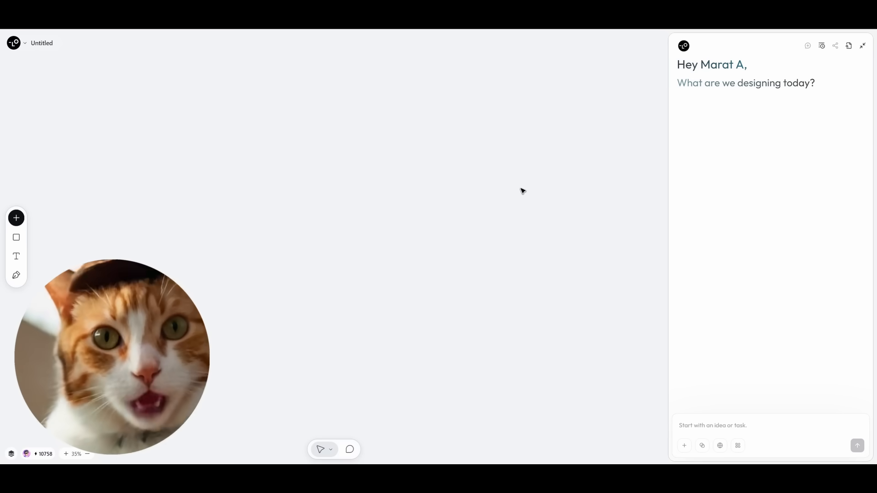
mouse_move(508, 207)
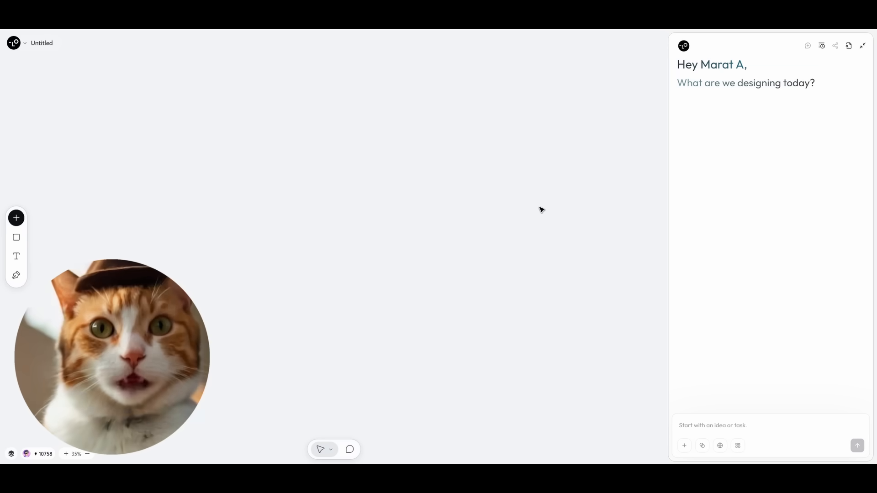
mouse_move(776, 126)
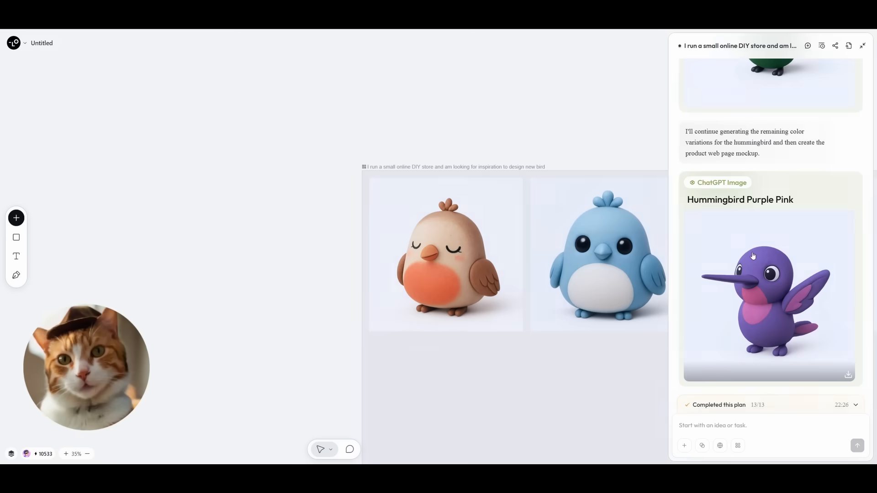
- Pan to the clay bird row and select the robin figure to show its 3D model chat
scroll(down, 3)
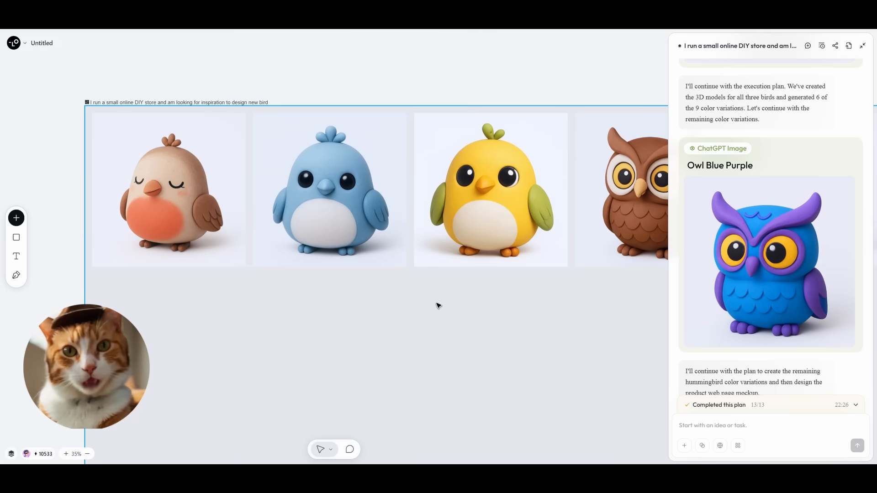
scroll(up, 3)
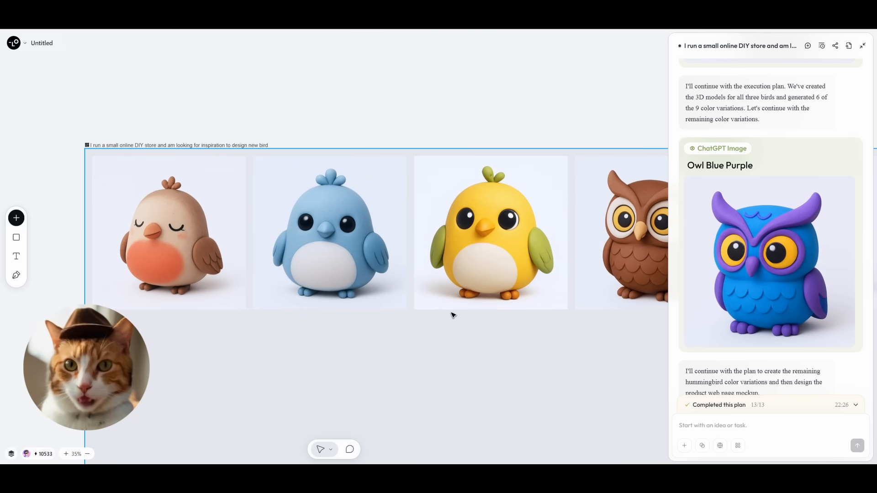
click(168, 233)
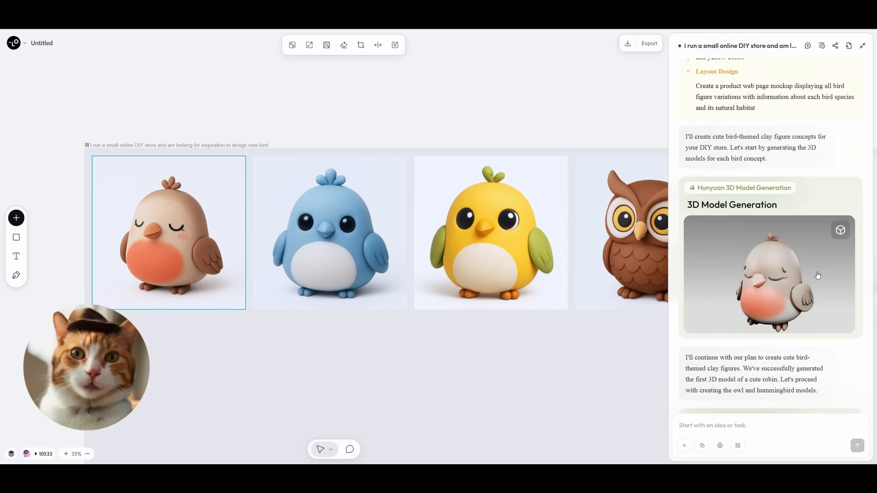
click(769, 274)
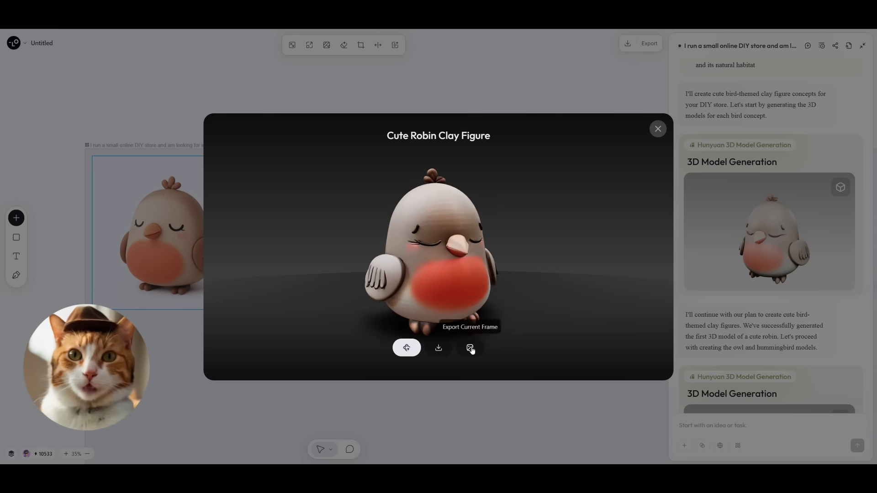
mouse_move(438, 347)
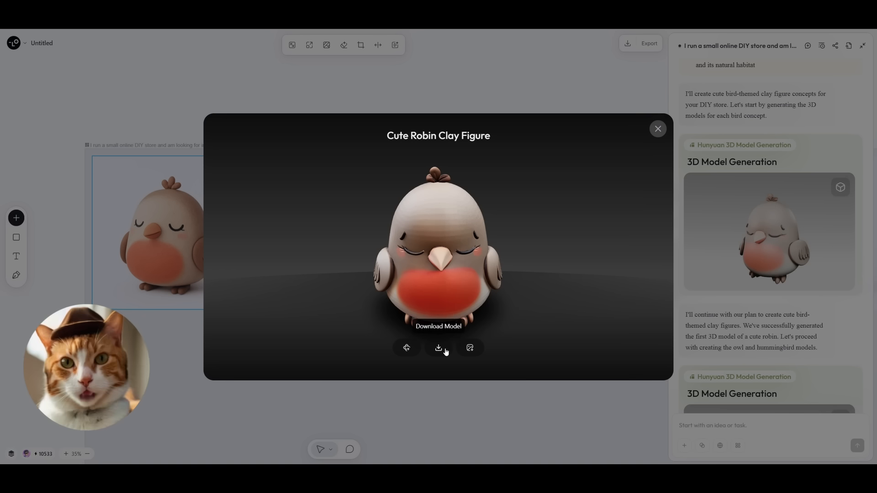
mouse_move(612, 213)
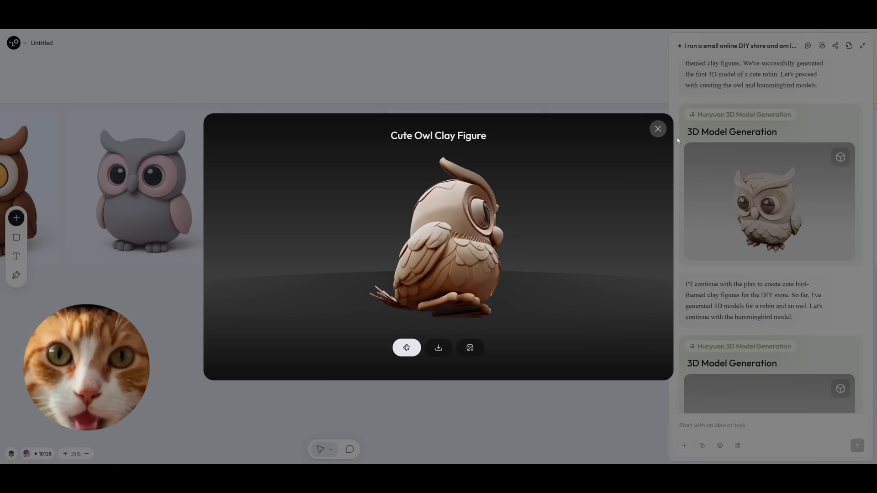
click(658, 129)
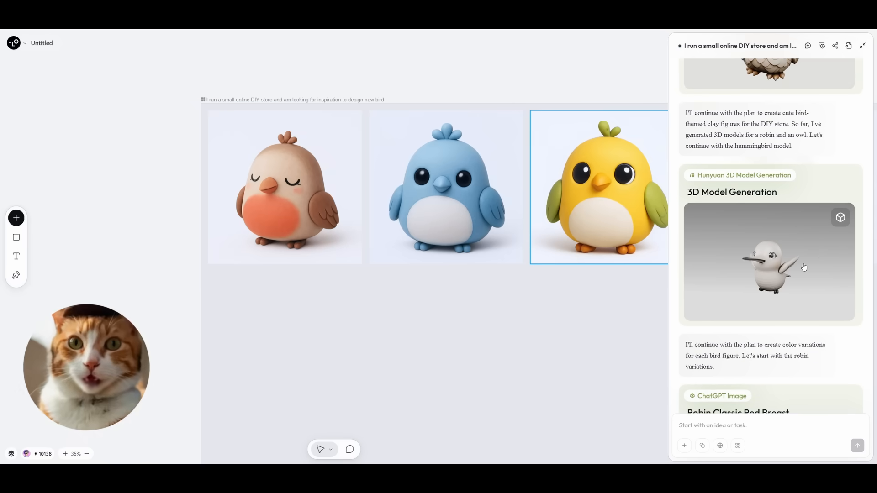
mouse_move(729, 281)
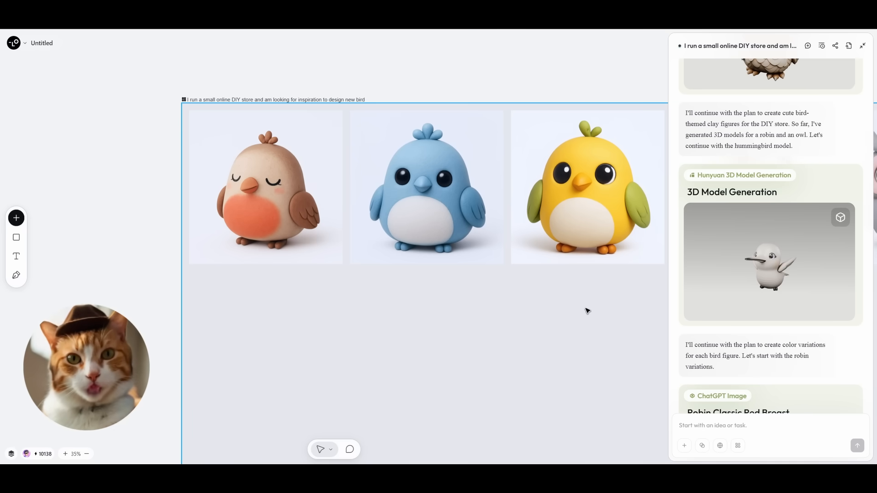
scroll(down, 3)
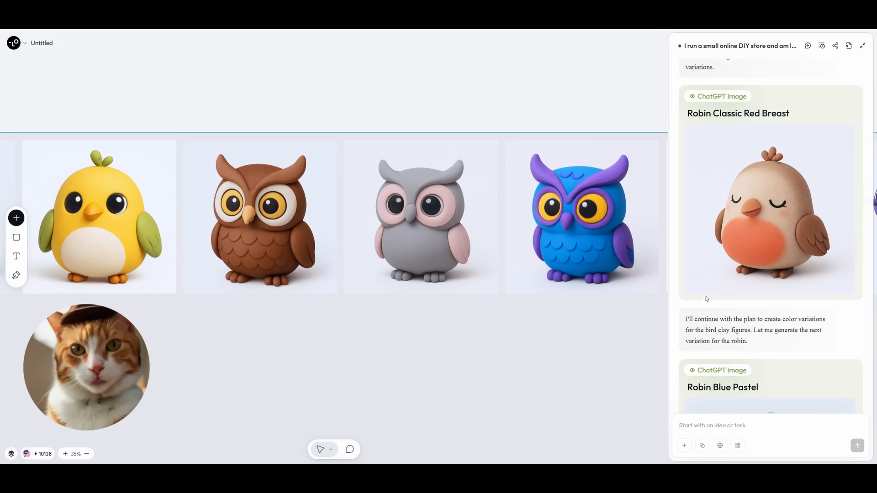
scroll(up, 3)
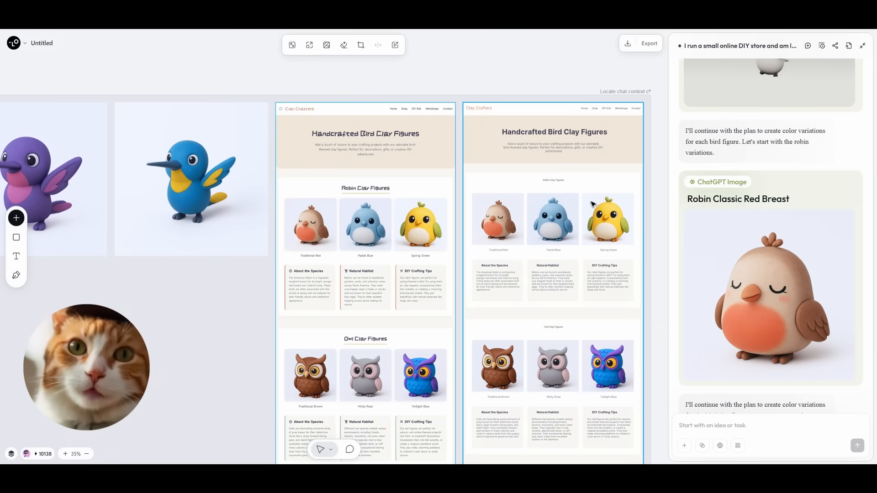
scroll(up, 3)
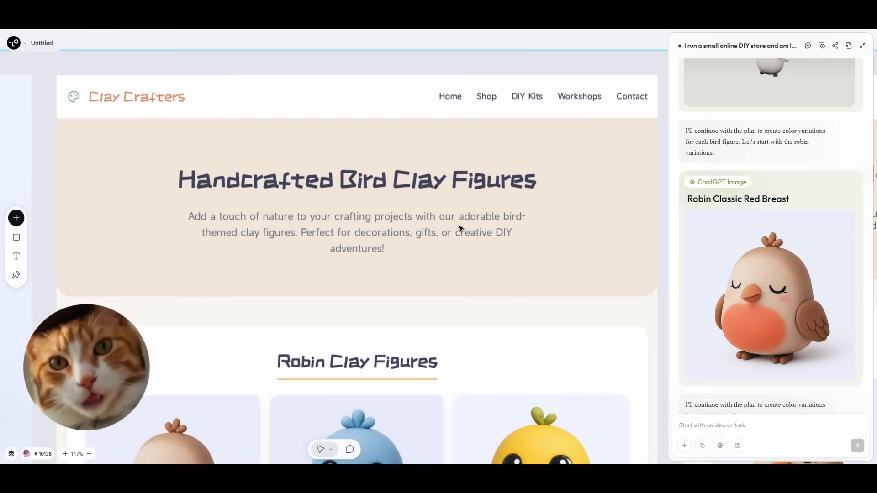
scroll(down, 3)
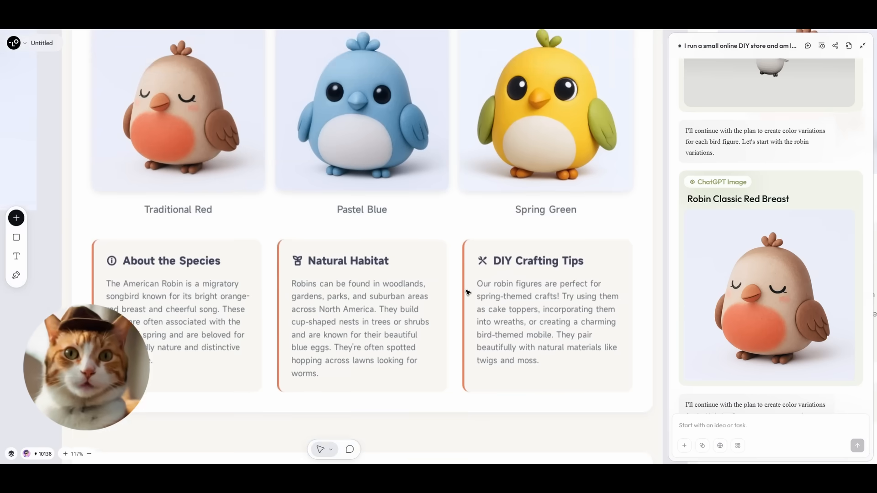
scroll(down, 3)
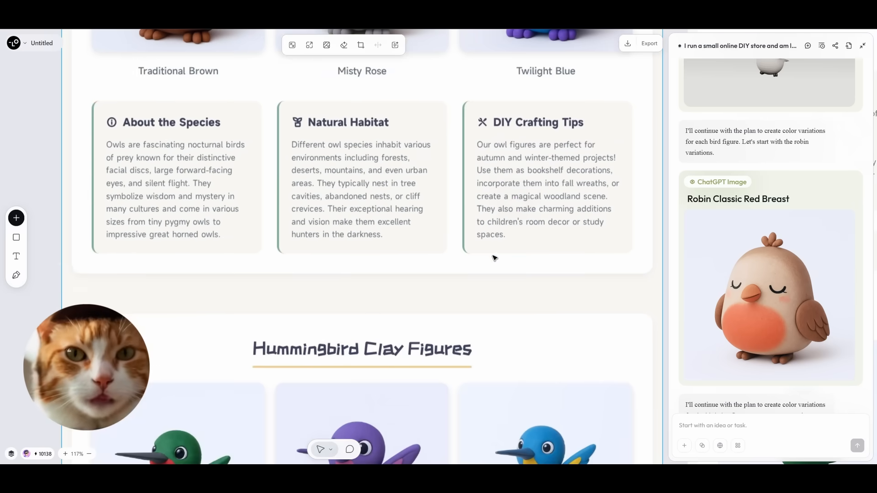
scroll(down, 3)
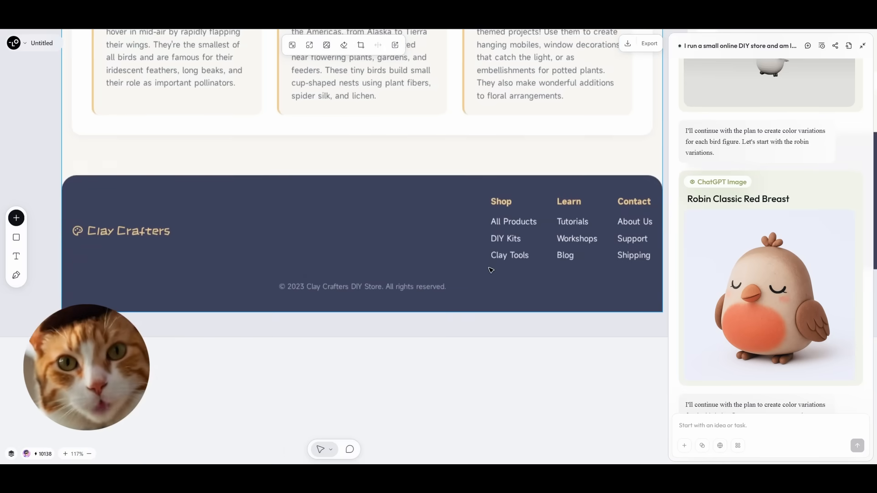
scroll(up, 3)
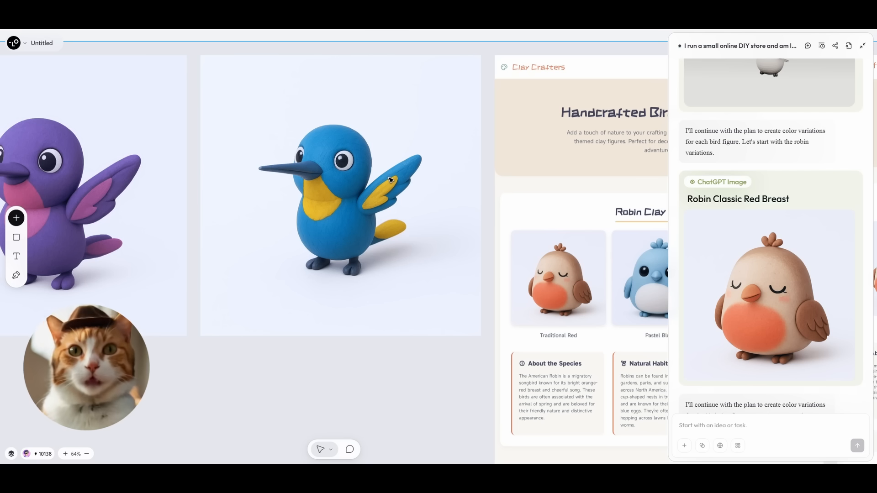
mouse_move(375, 333)
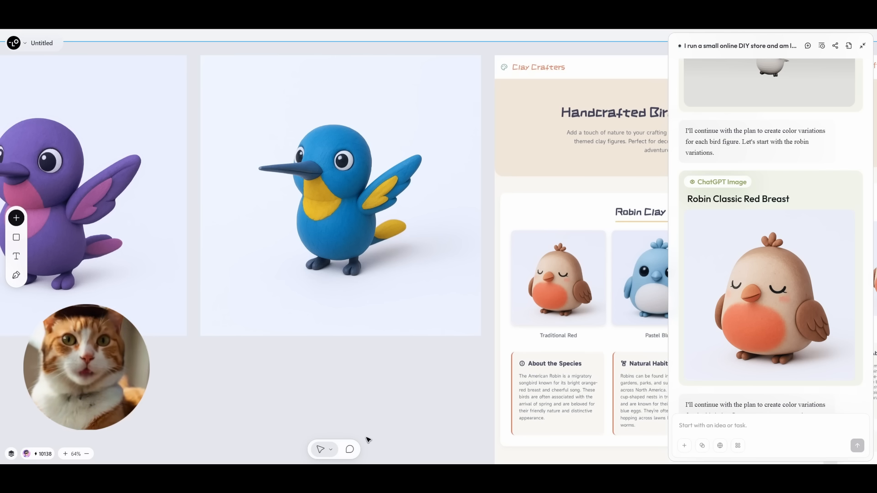
mouse_move(350, 450)
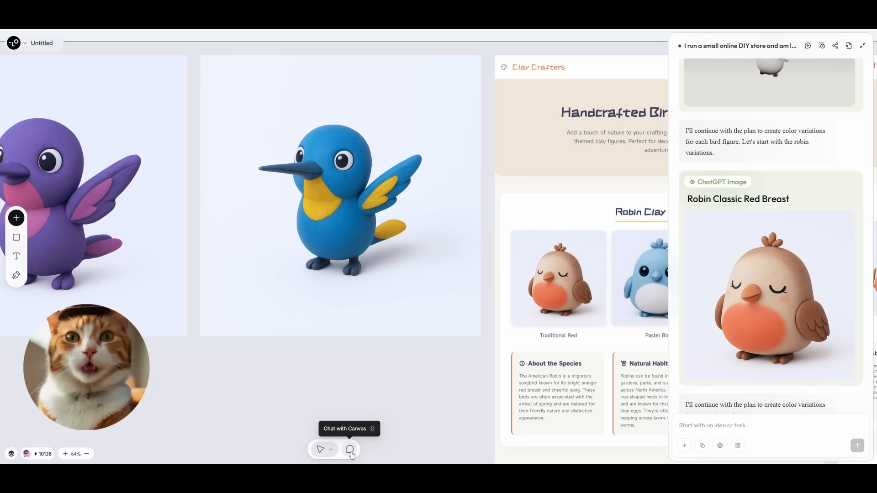
- Comment on the blue hummingbird 'change color form blue to red' and queue it for generation
click(340, 196)
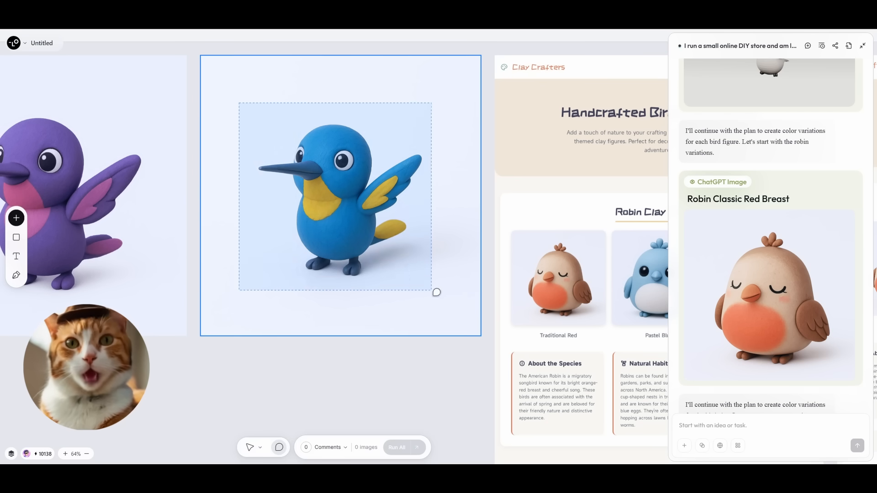
click(438, 292)
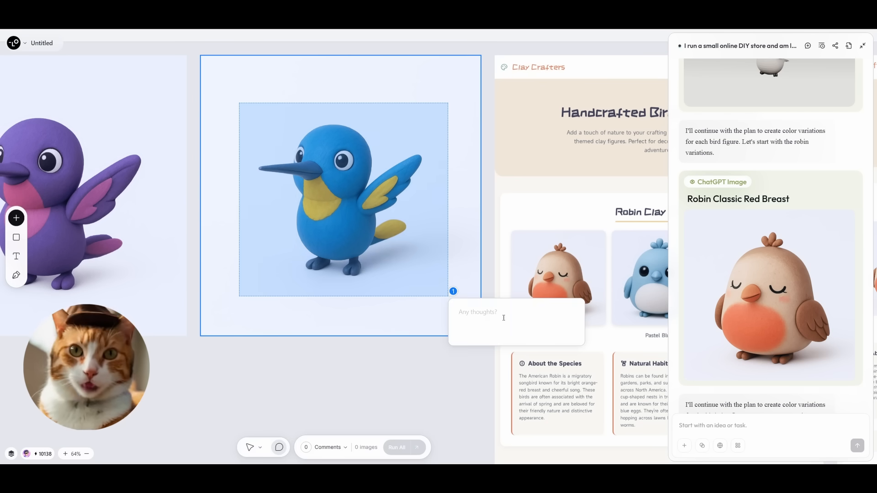
text(change colo)
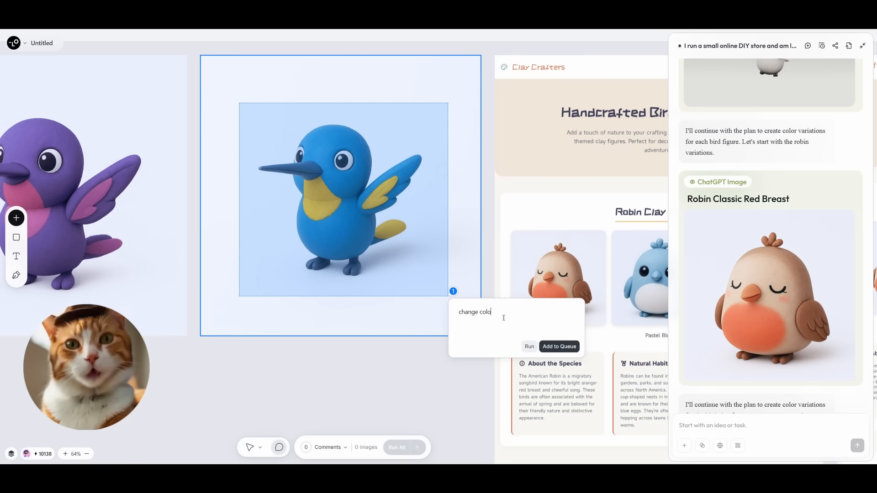
text(r form blue to red)
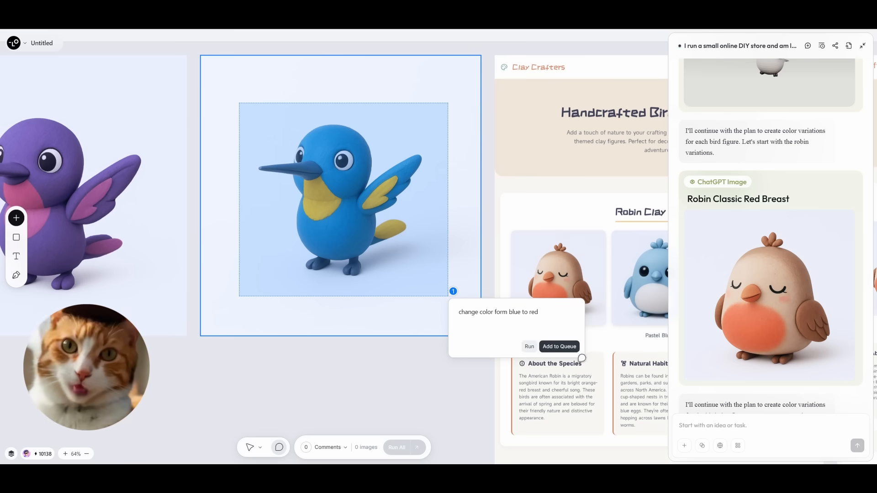
click(529, 346)
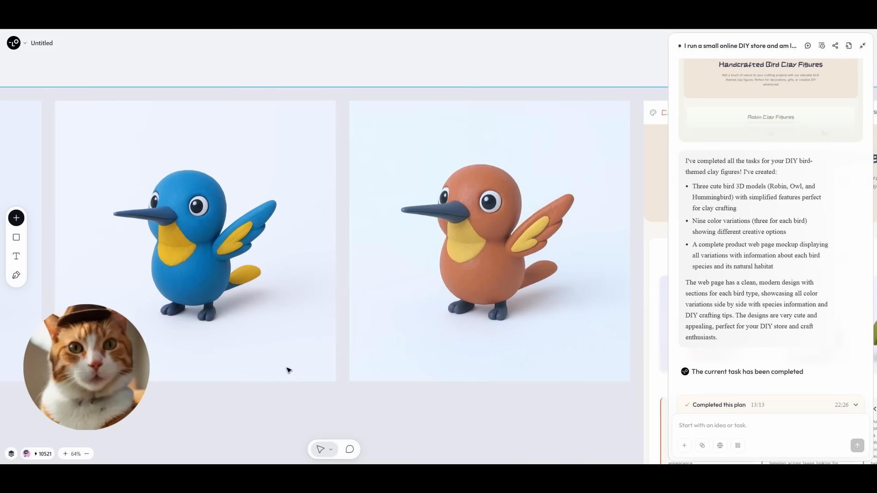
mouse_move(359, 360)
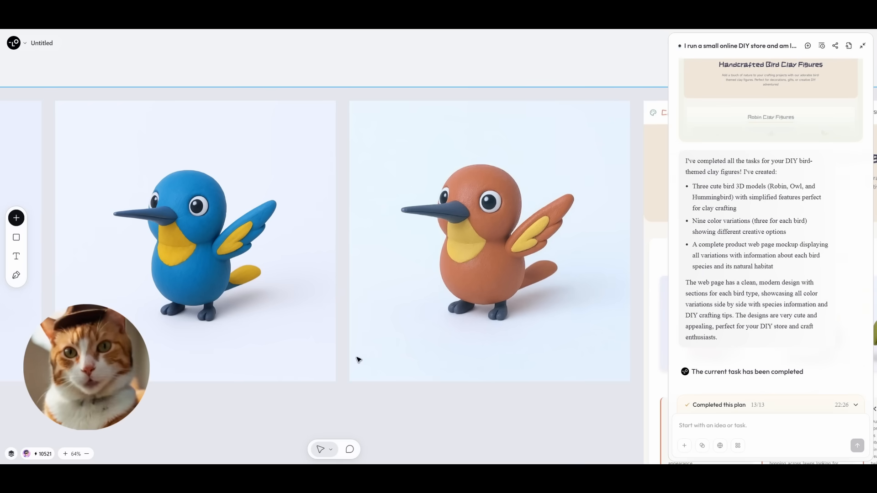
scroll(down, 3)
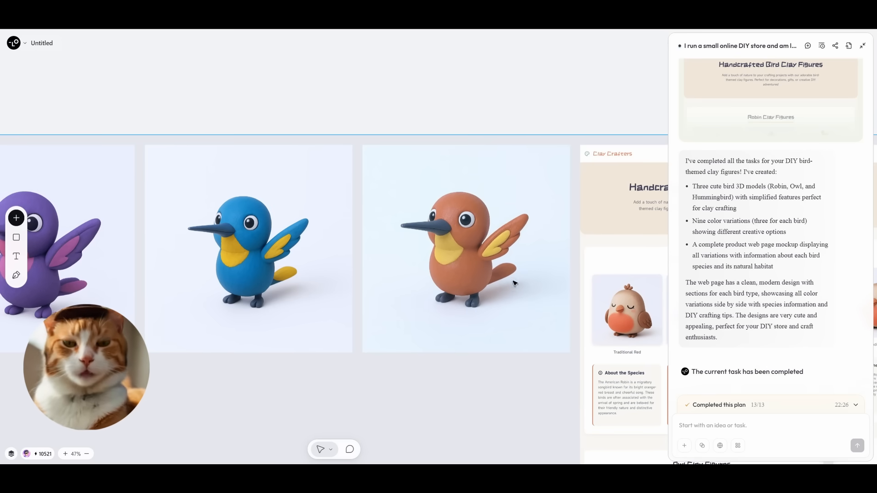
click(465, 249)
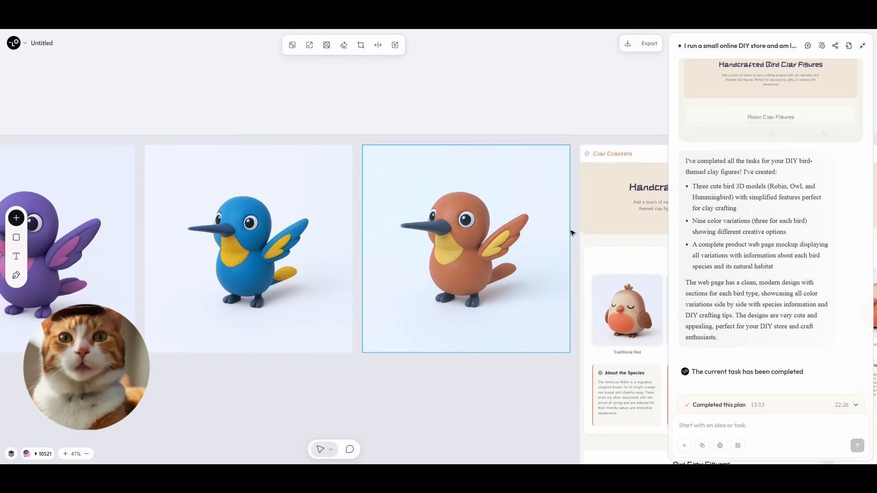
mouse_move(378, 45)
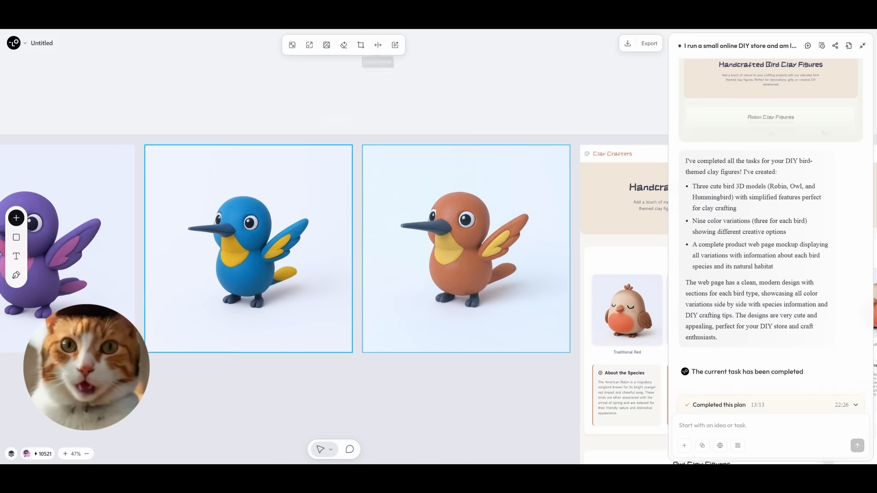
click(11, 453)
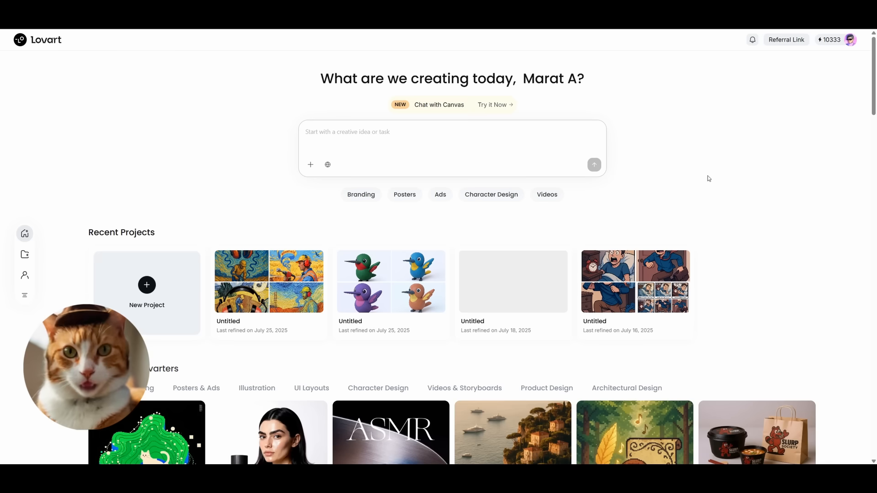
mouse_move(186, 280)
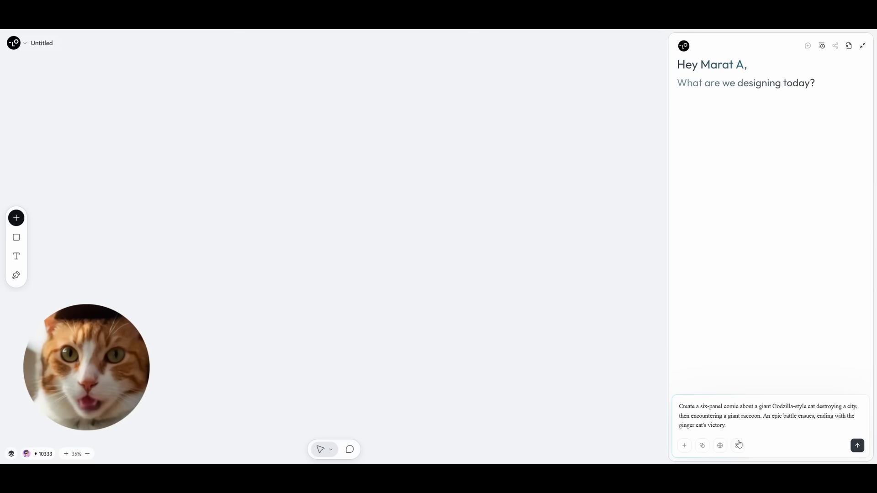
click(737, 446)
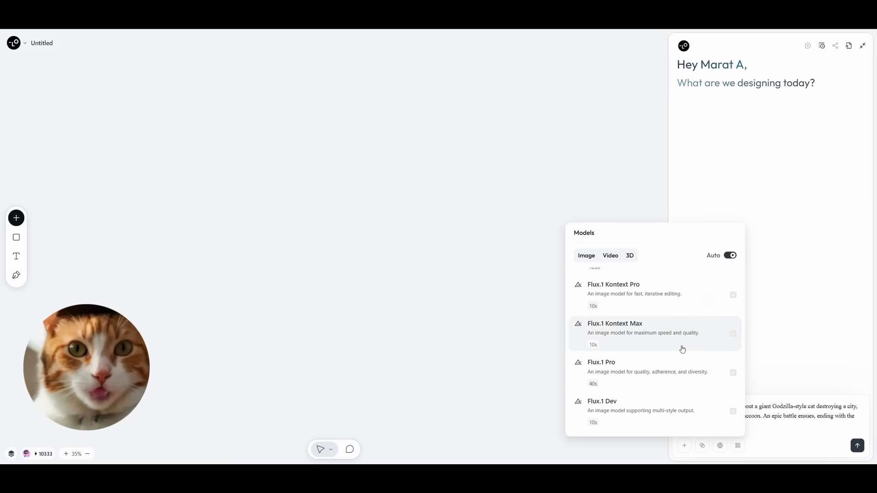
scroll(down, 3)
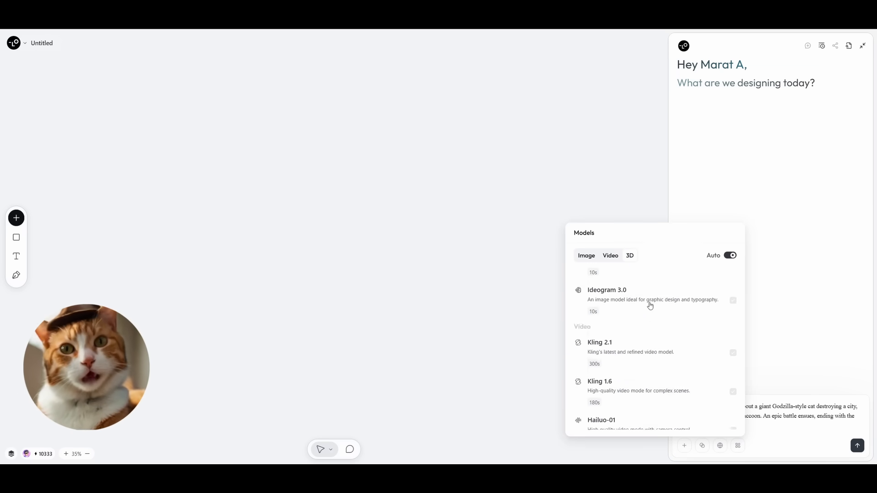
mouse_move(720, 446)
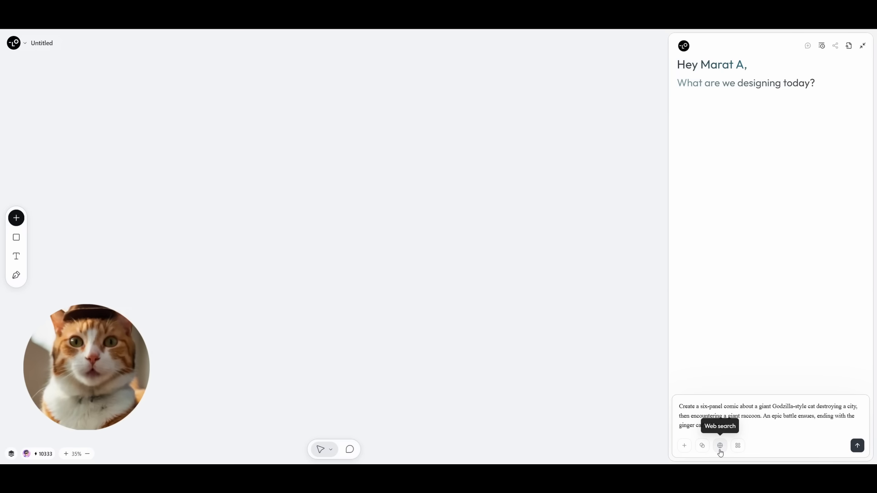
mouse_move(701, 446)
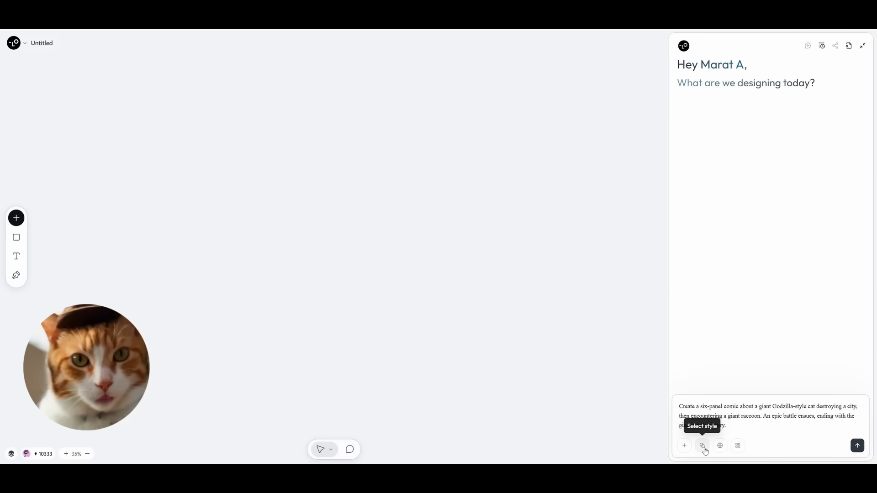
click(702, 446)
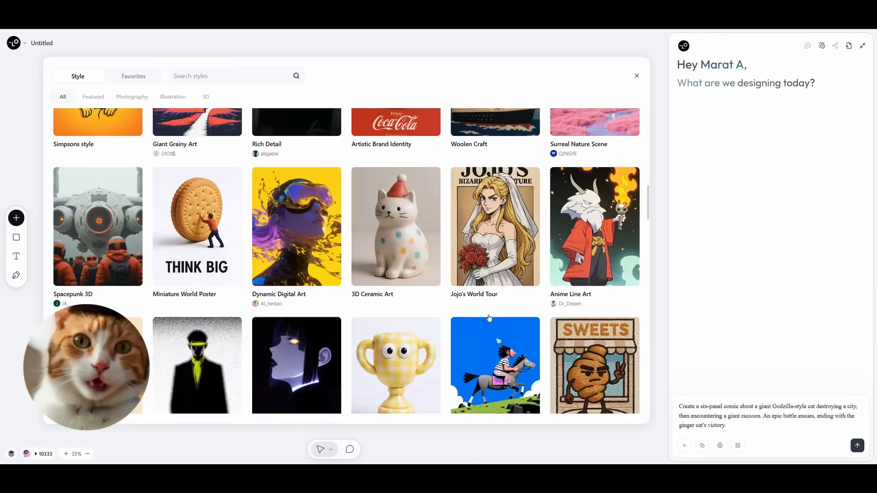
scroll(up, 3)
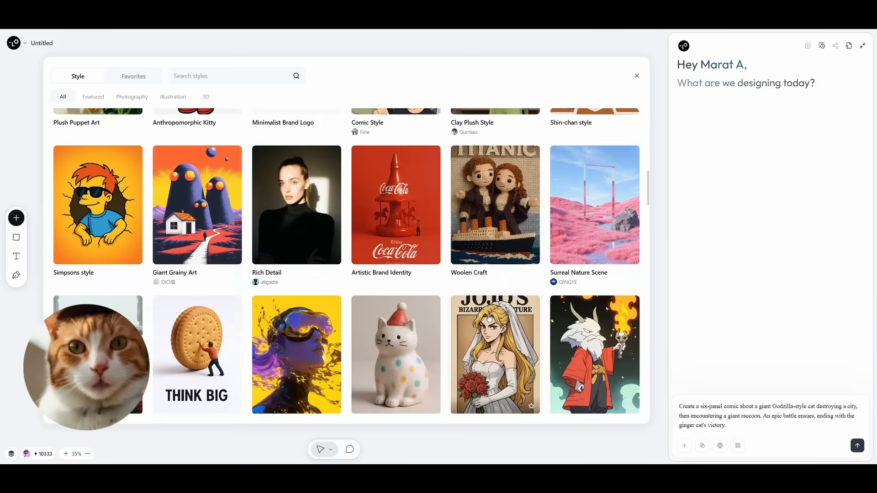
scroll(up, 3)
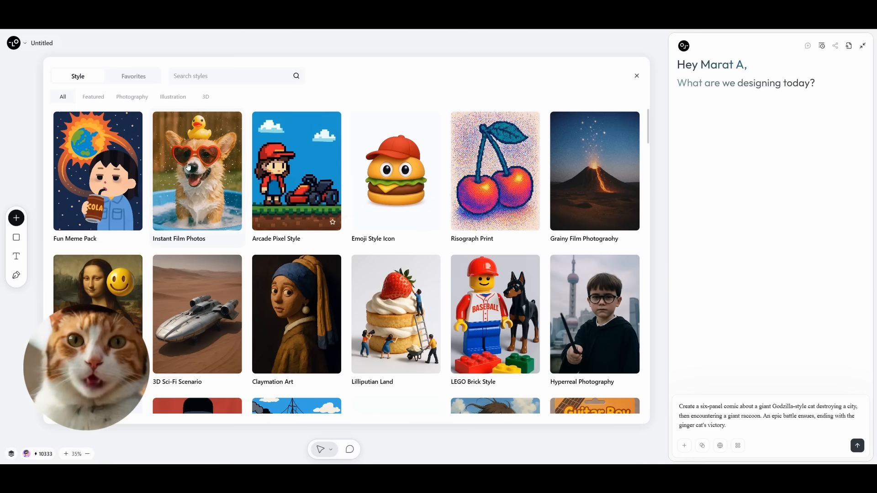
mouse_move(662, 249)
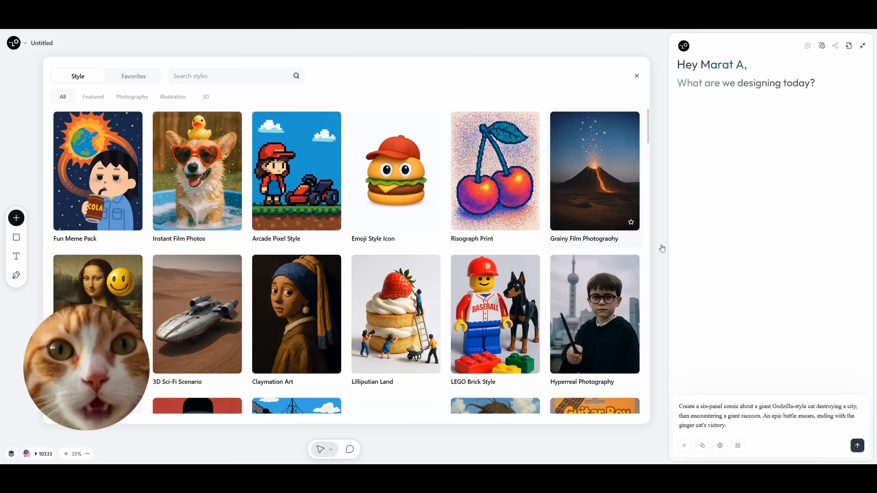
click(636, 76)
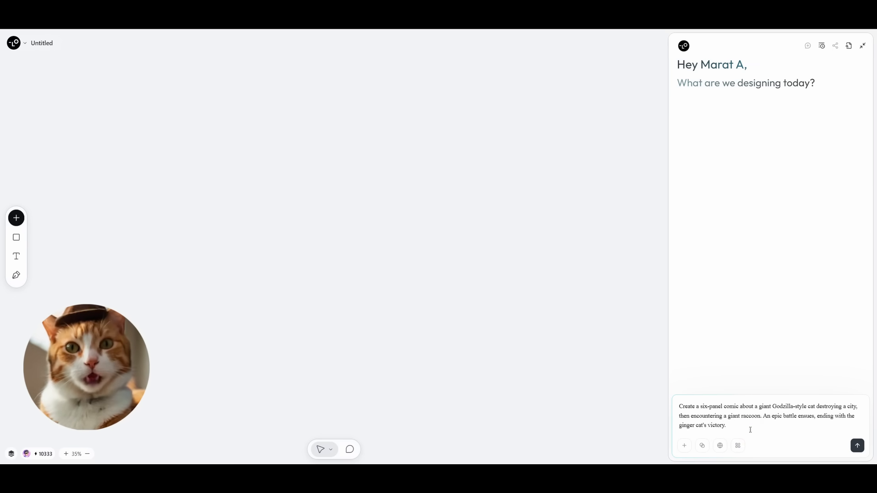
- Request the comic in Matrix Cinema style plus a battle video between the cat and raccoon
text(make this in)
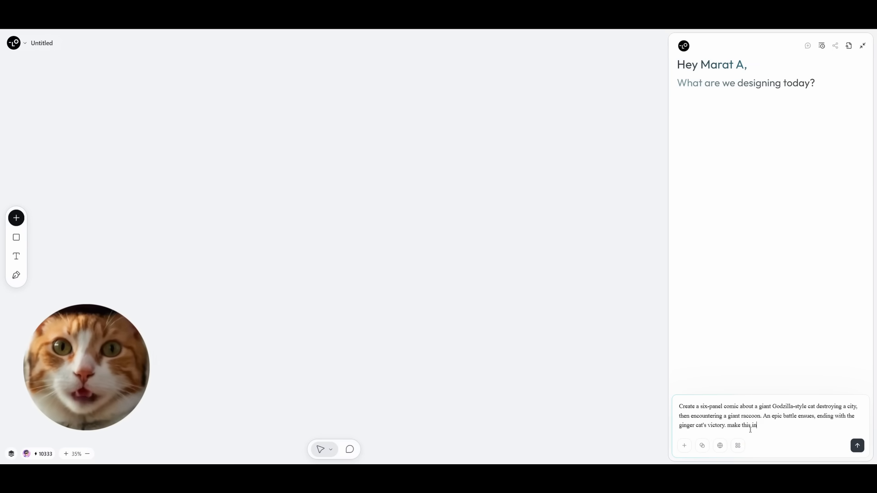
text(Matrix c)
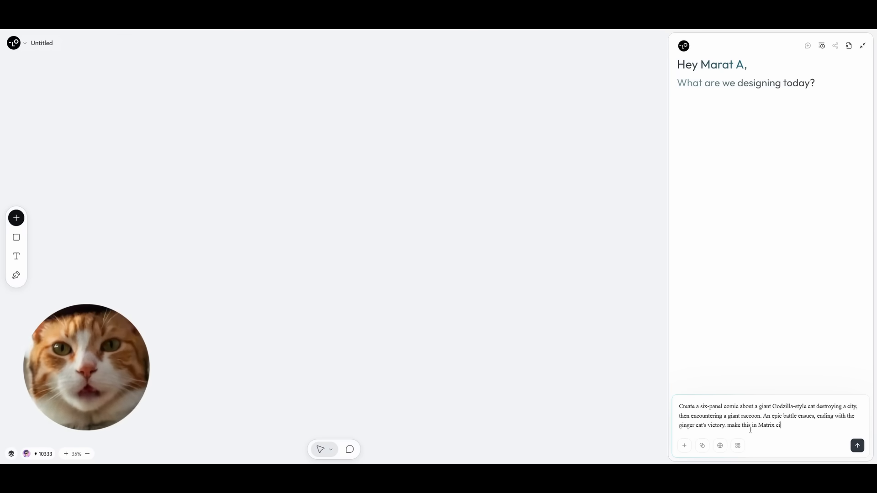
text(inema style and generate a vid)
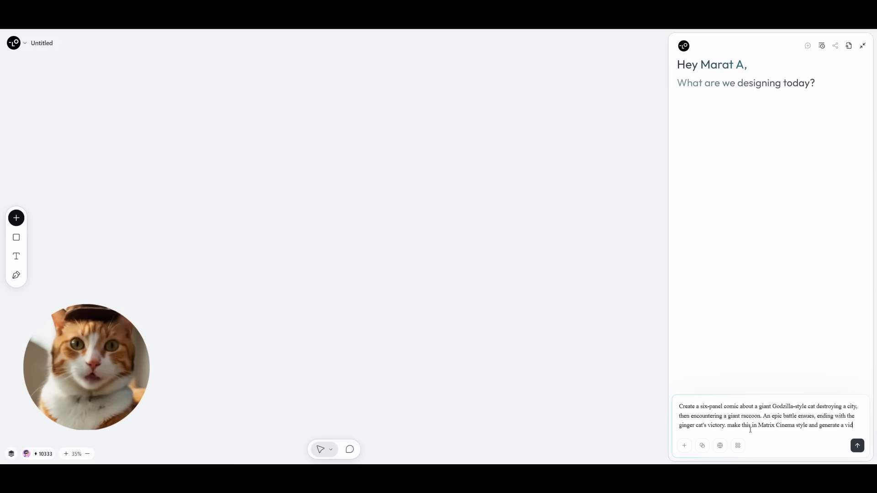
text(eo of battle beetw)
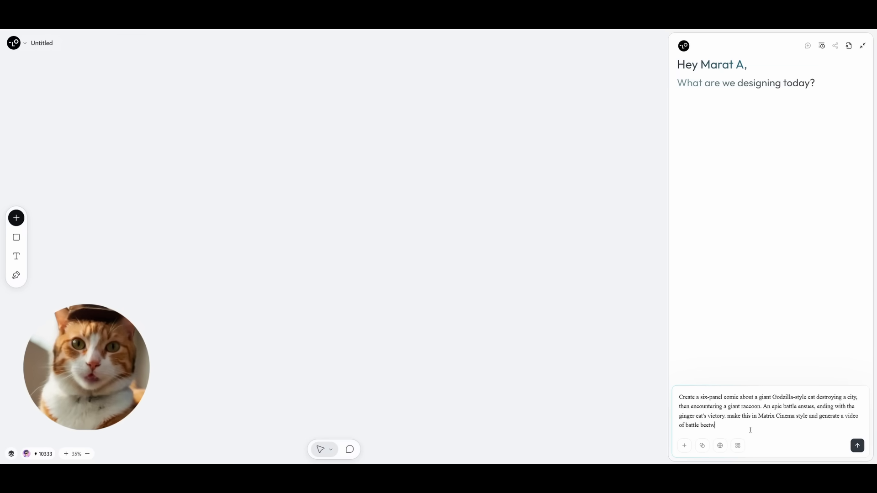
text(een them)
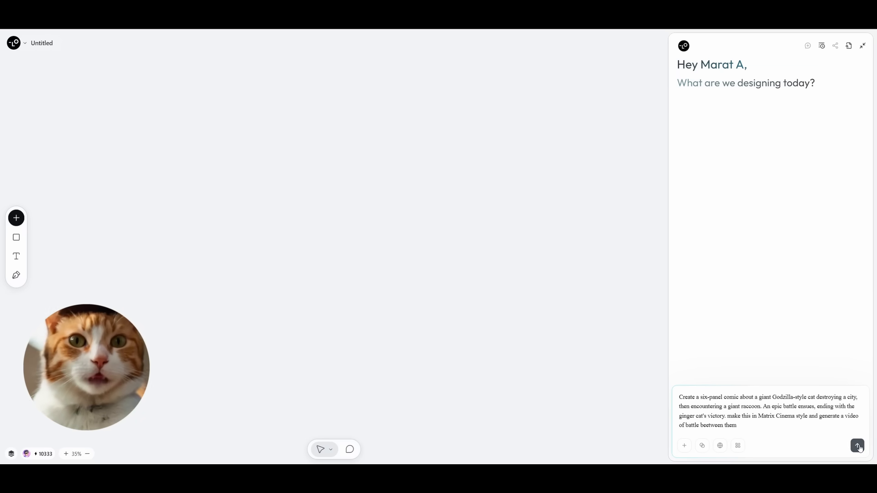
click(858, 445)
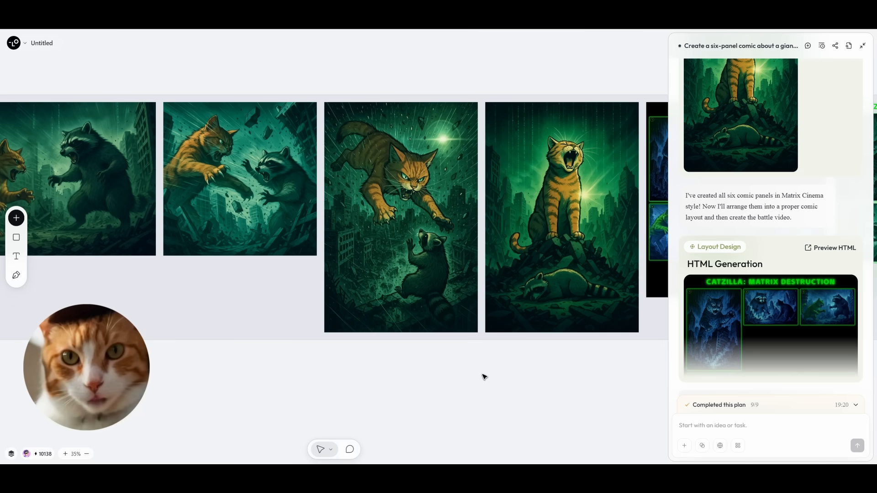
- Inspect the CATZILLA comic layout and battle video, starting a 'try to generate' follow-up
click(561, 218)
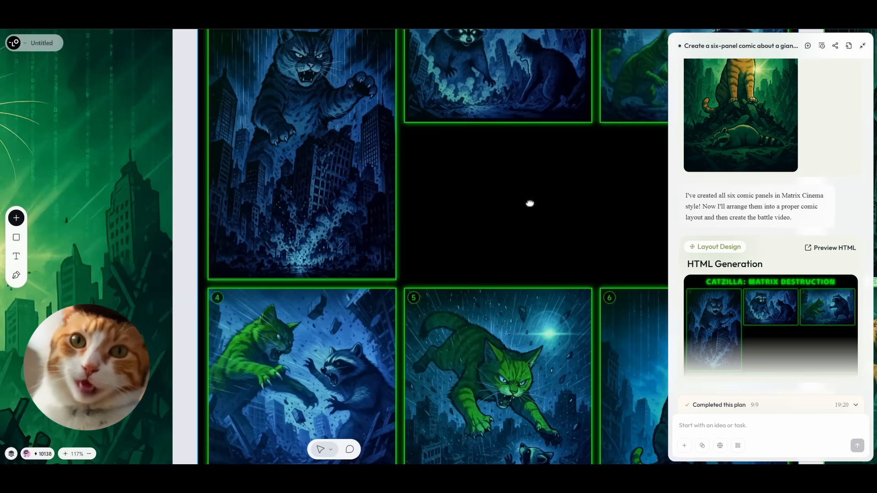
scroll(down, 3)
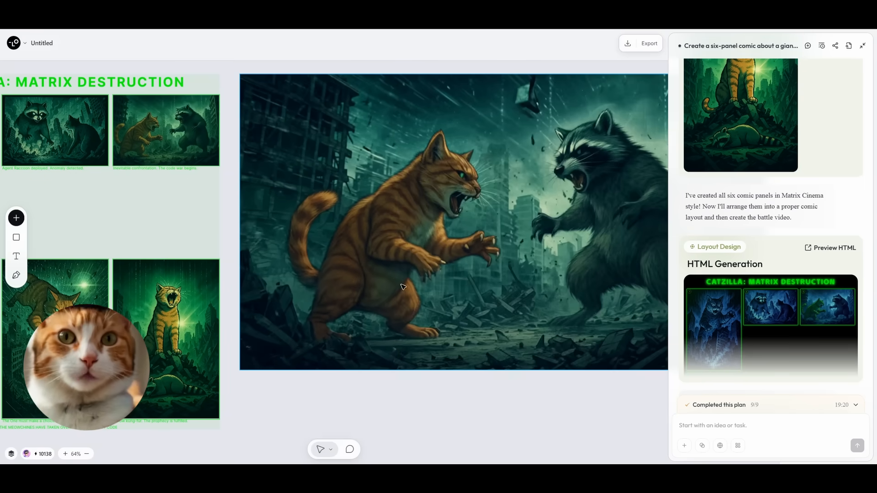
scroll(down, 3)
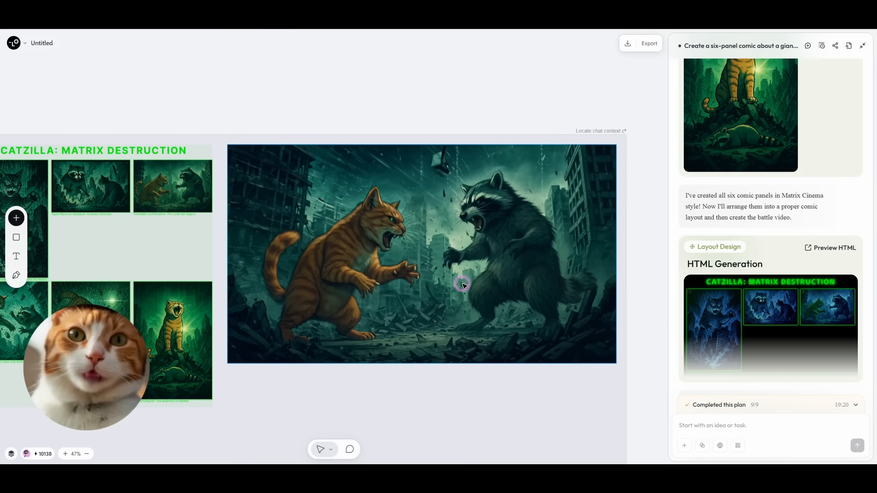
text(try to generate)
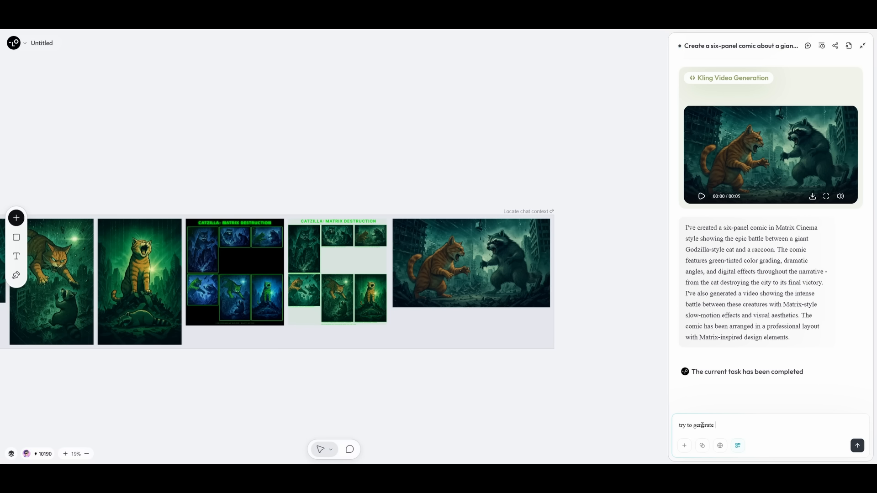
- Ask for the same scene in the VEO3 model with sound and review the final battle video
text(the same c)
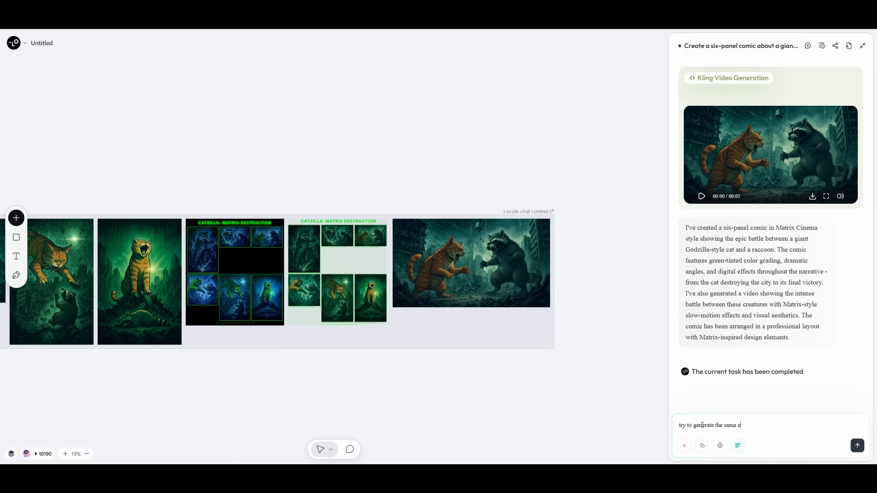
text(sene in V)
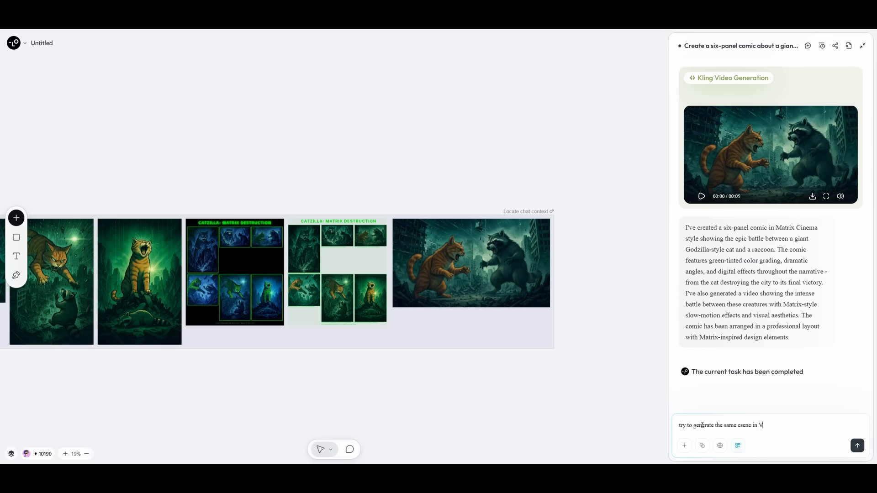
text(EO3 model)
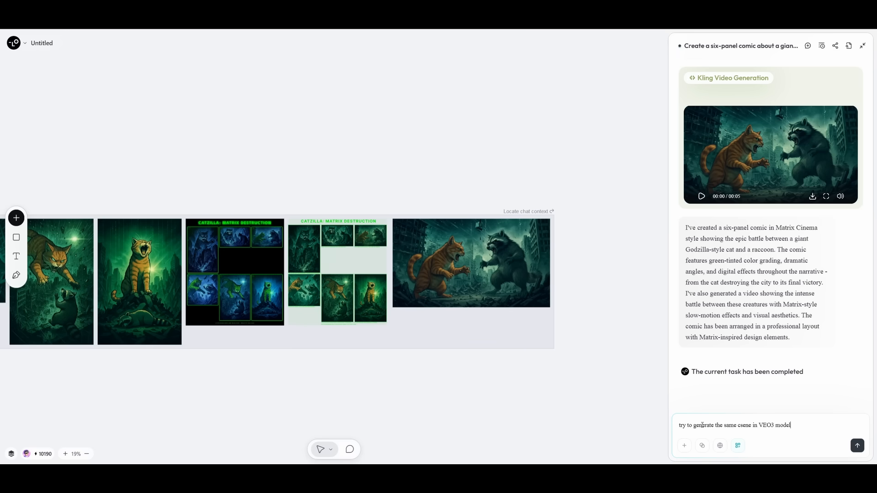
text(with sound)
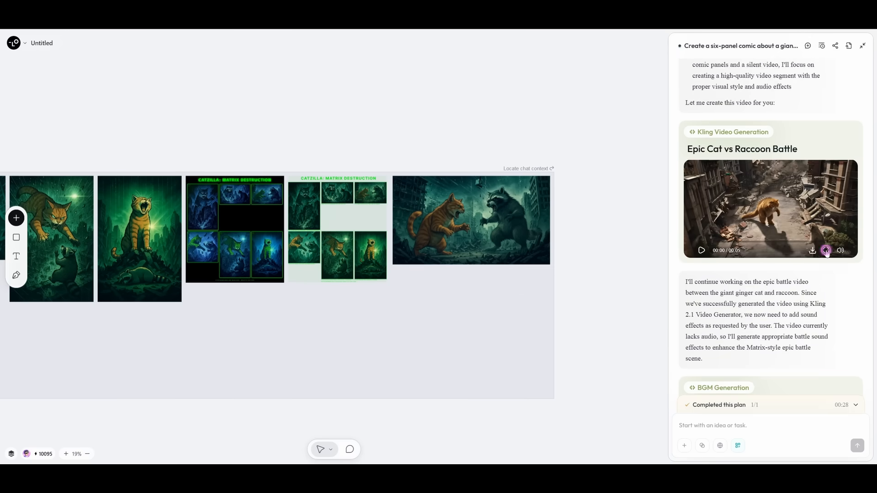
scroll(down, 3)
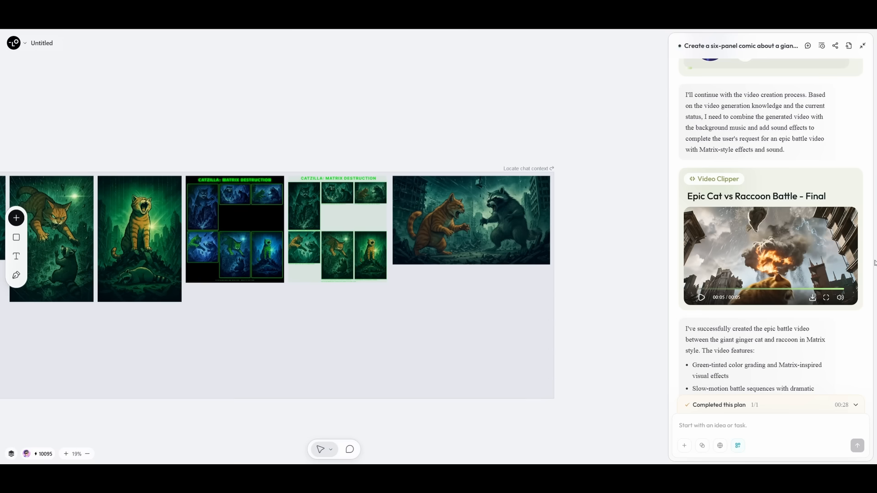
scroll(up, 3)
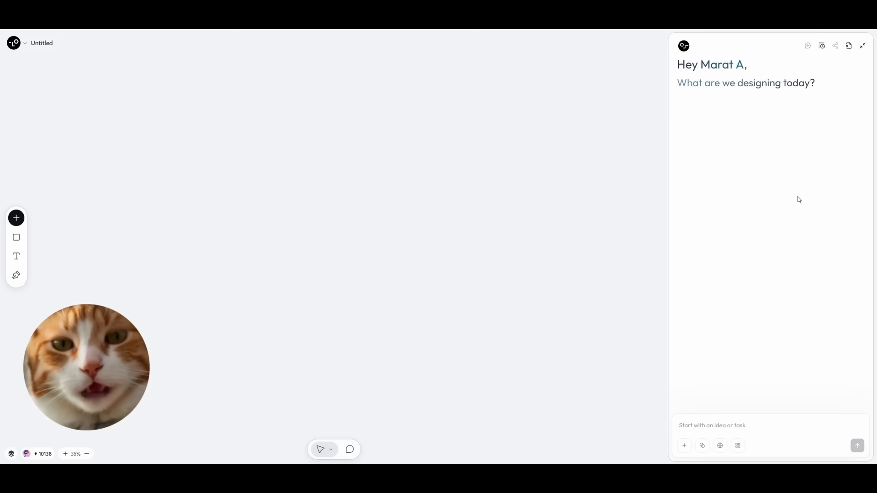
- Request four Van Gogh-style construction safety posters and choose the Starry Site Series direction
text(I need 4 posters about the importance of safety on a construction site. Make them in the Van Gogh style.)
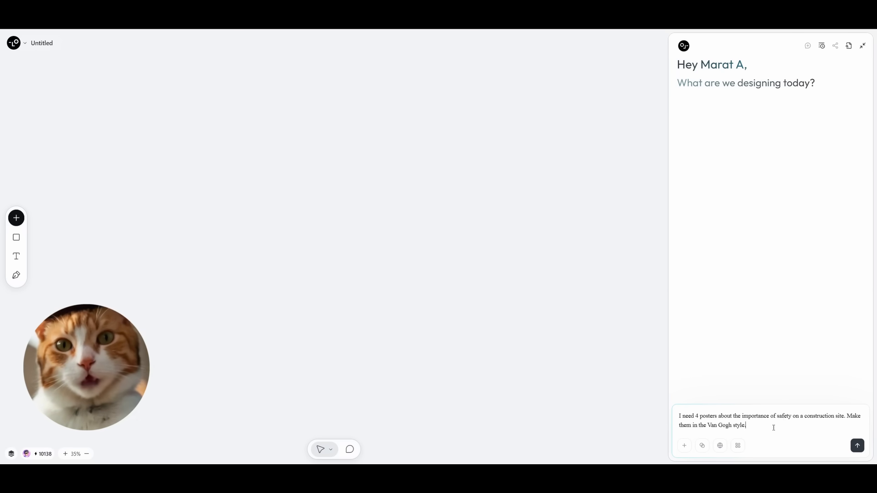
click(857, 446)
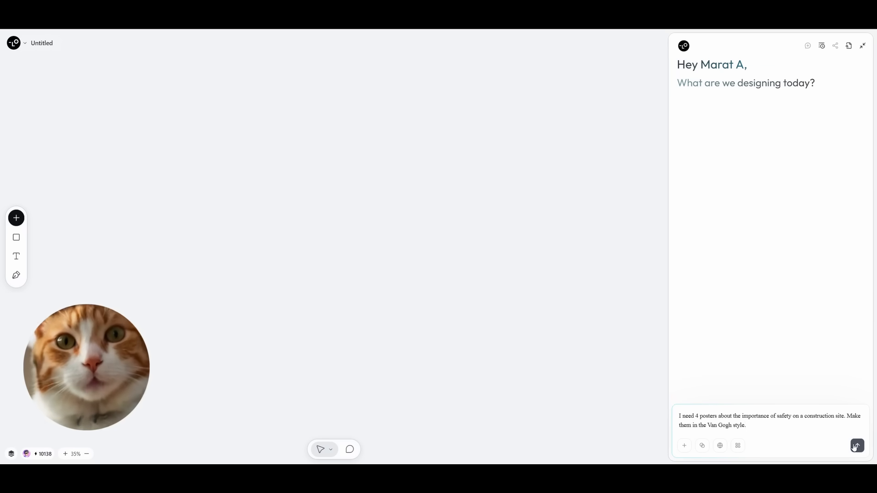
click(857, 446)
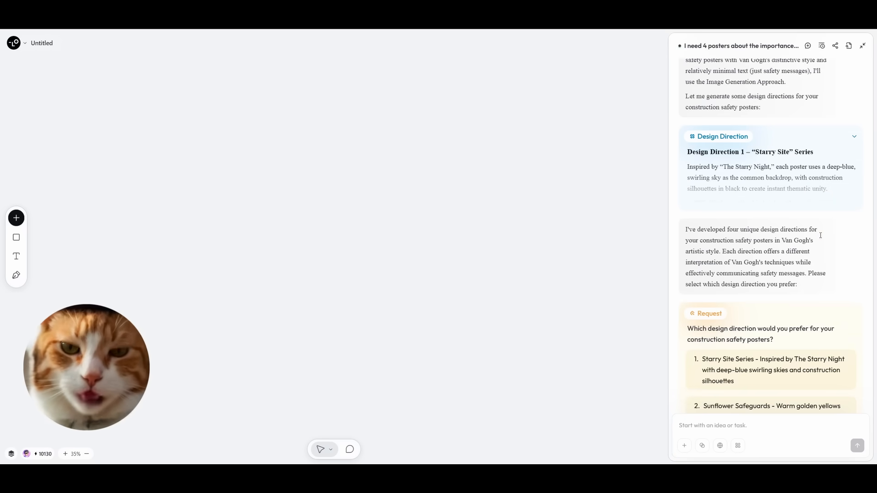
scroll(down, 3)
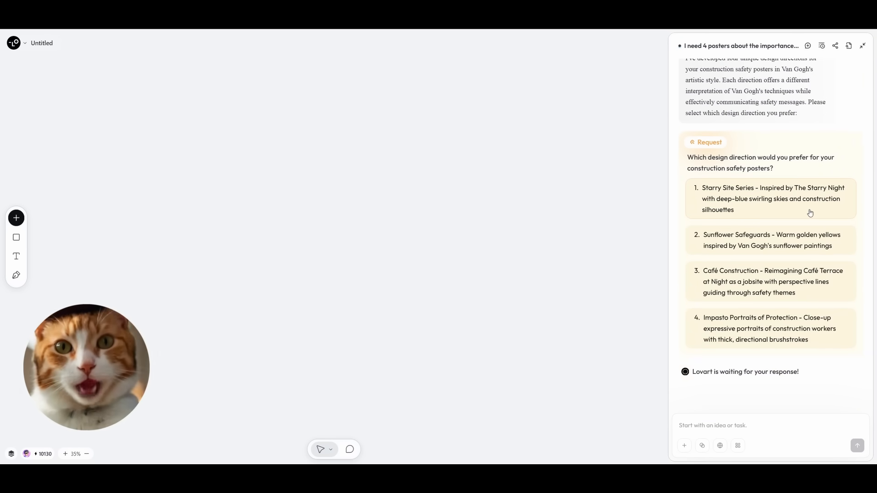
click(772, 198)
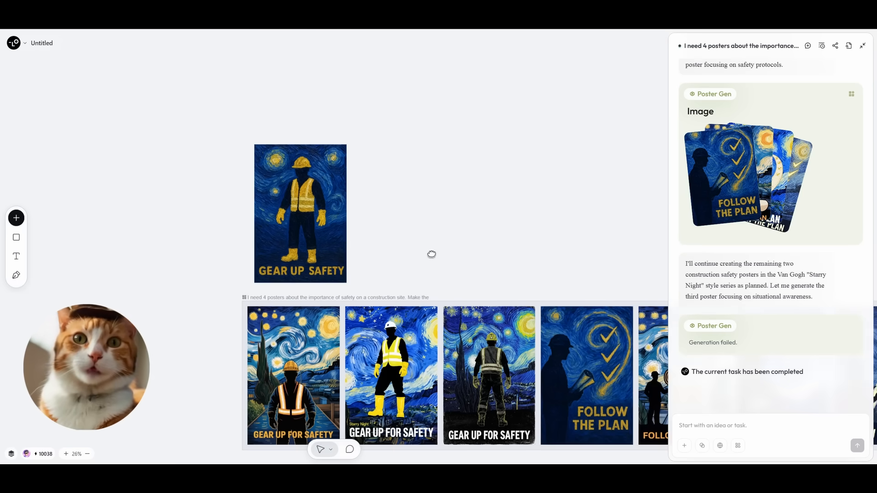
- Select the FOLLOW THE PLAN poster to reveal its Upscale and editing toolbar
click(308, 178)
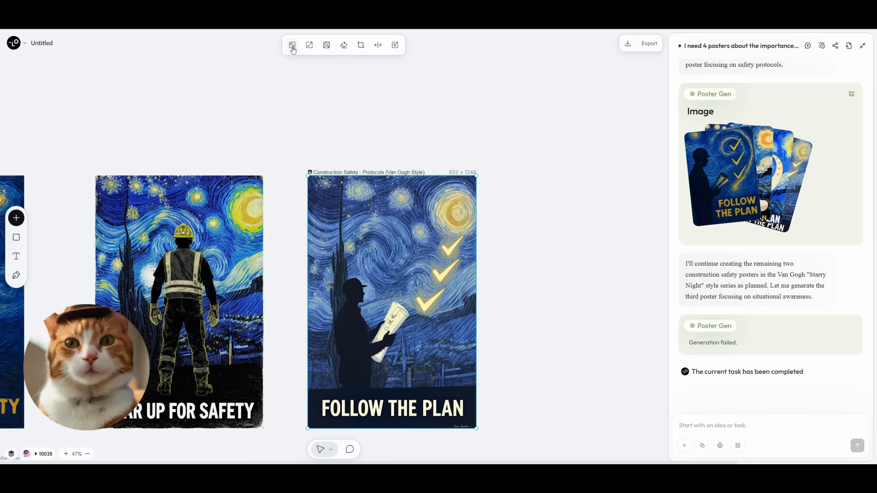
mouse_move(291, 45)
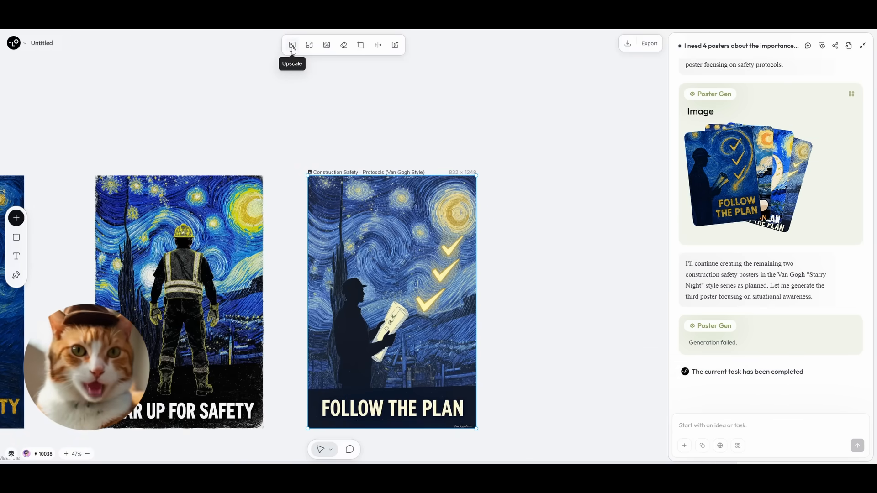
mouse_move(326, 45)
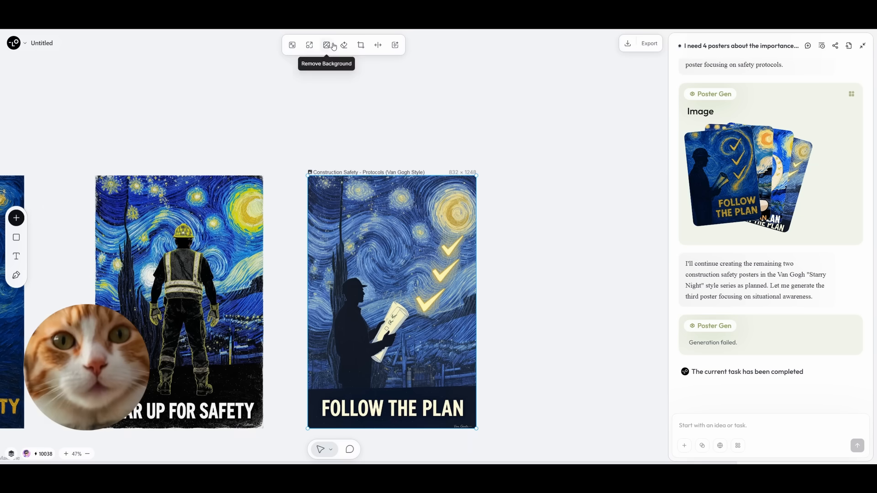
mouse_move(377, 45)
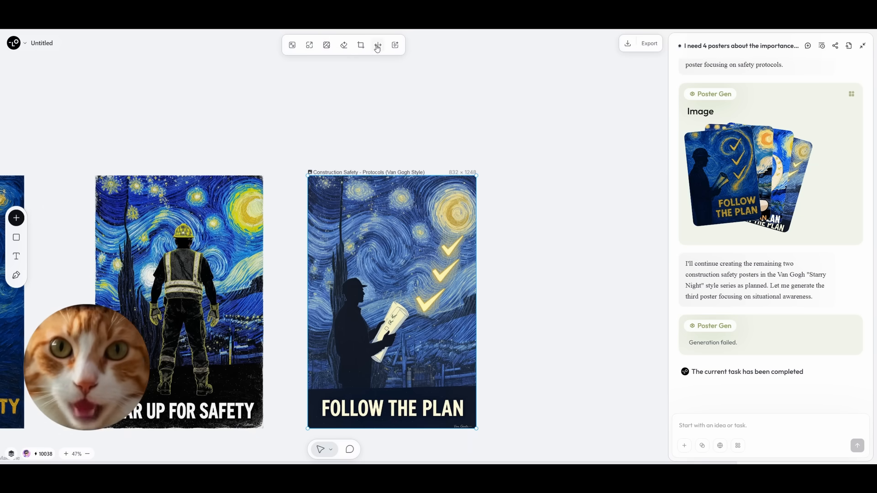
mouse_move(377, 46)
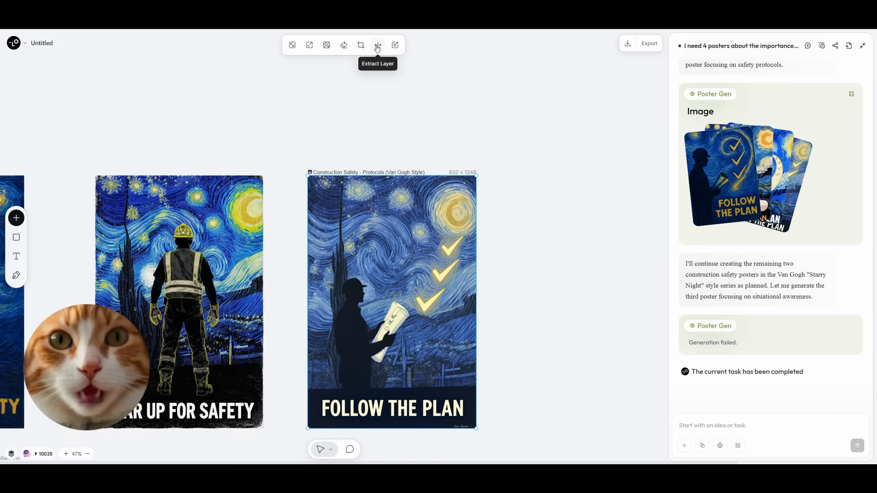
scroll(down, 3)
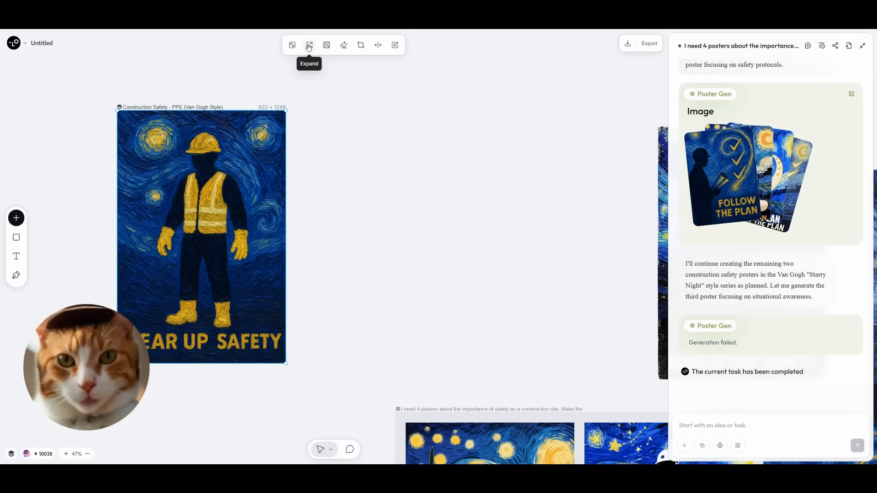
- Upscale the GEAR UP SAFETY poster 2x to 1664 × 2496 and zoom in to check the brushwork
click(309, 45)
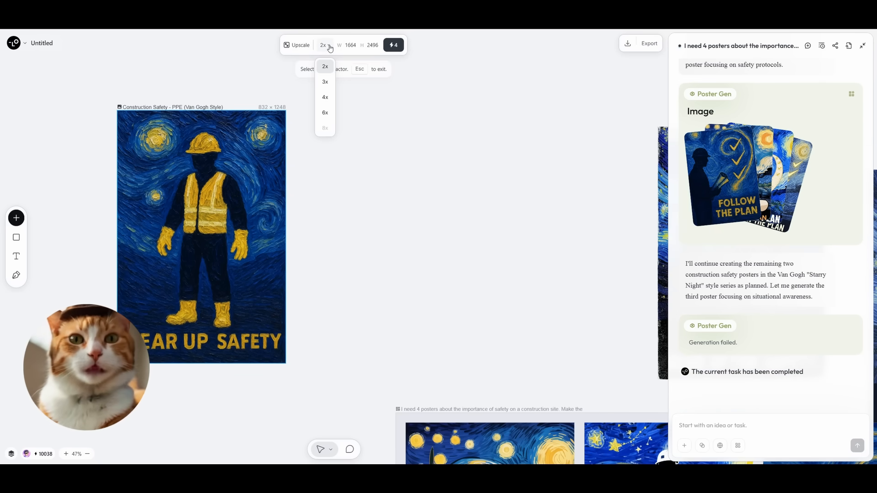
click(324, 66)
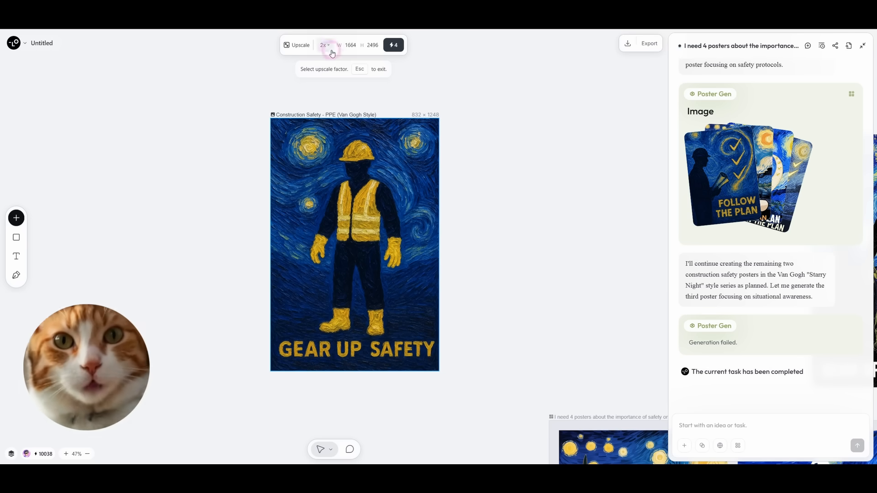
click(324, 45)
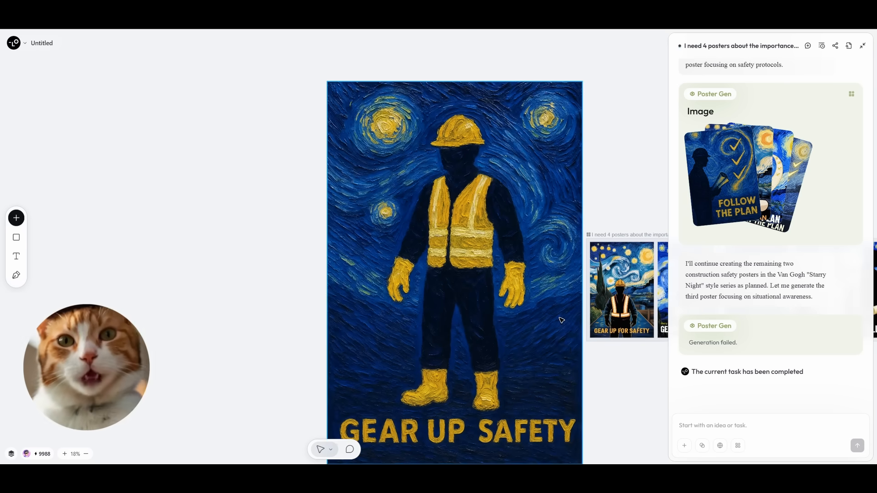
scroll(up, 3)
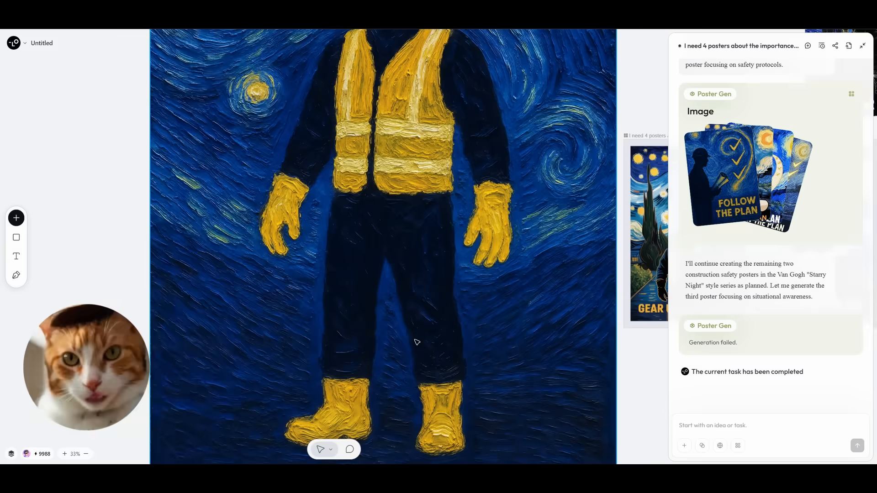
scroll(up, 3)
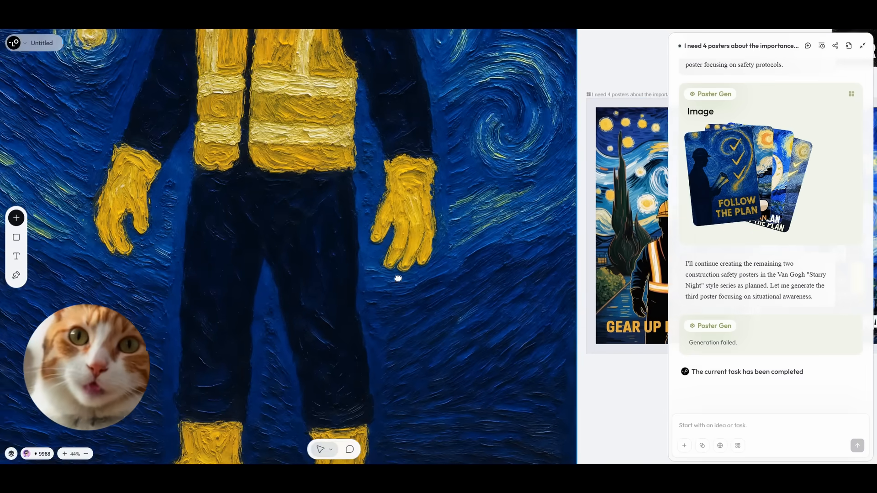
scroll(down, 3)
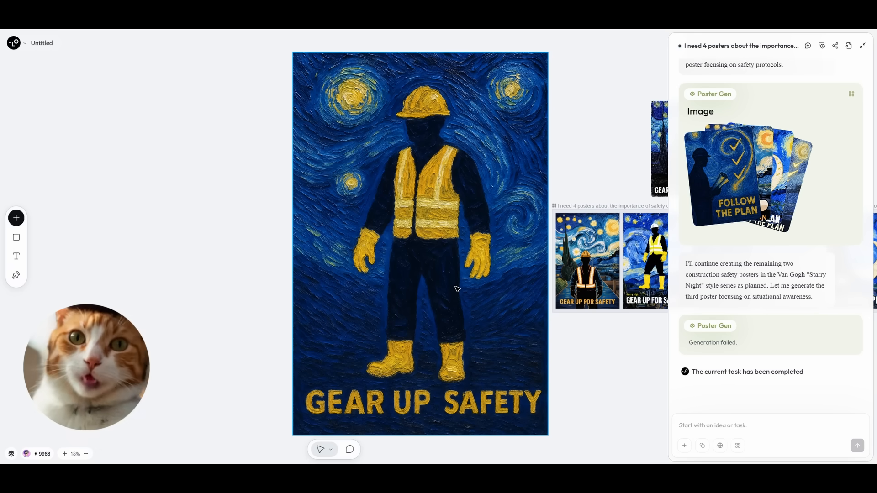
mouse_move(467, 303)
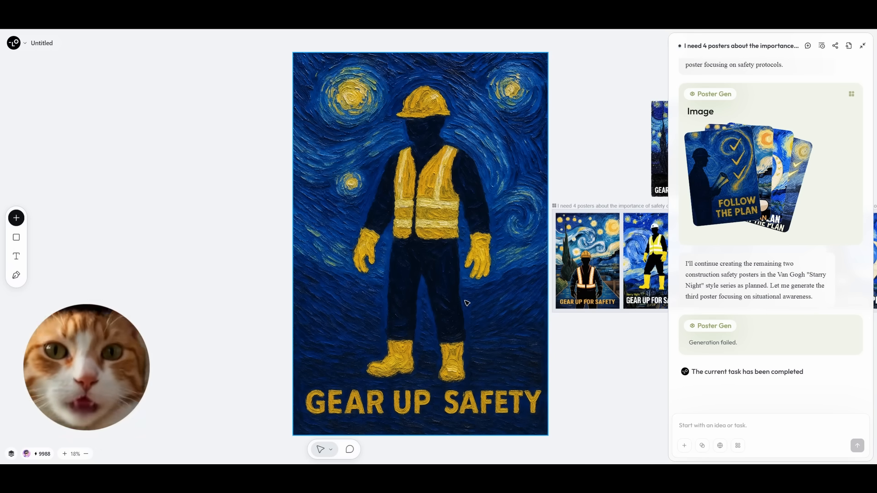
mouse_move(480, 305)
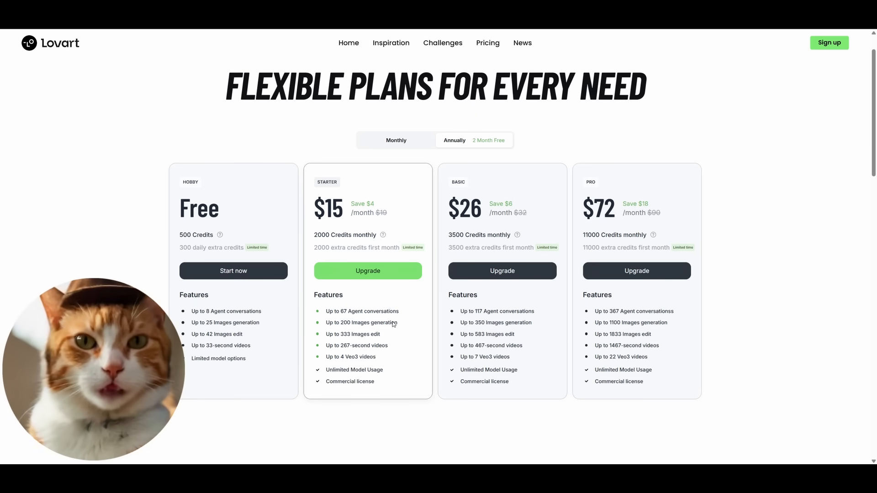
mouse_move(402, 326)
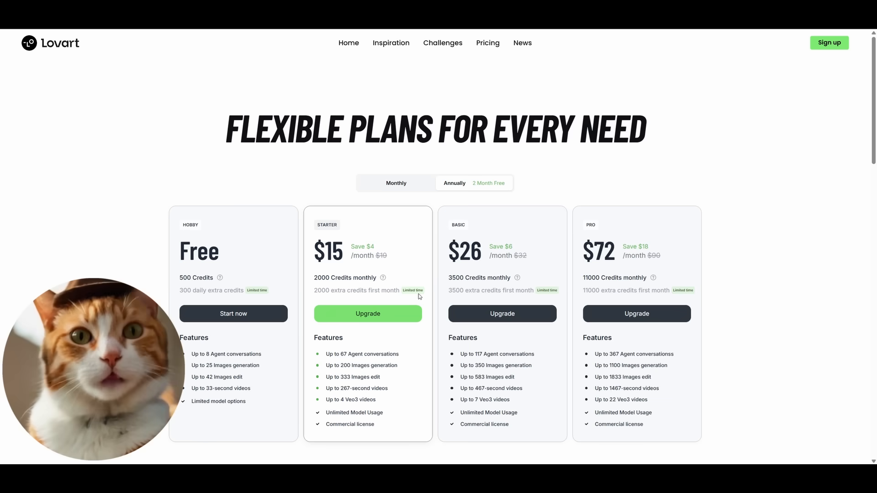
- Scroll the pricing page to show the Free, $15 Starter, $26 Basic and $72 Pro plan cards
scroll(down, 3)
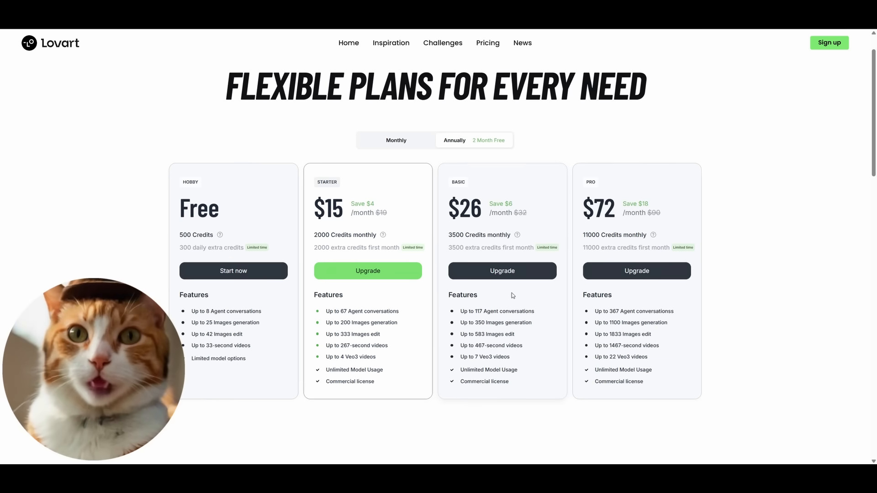
scroll(down, 3)
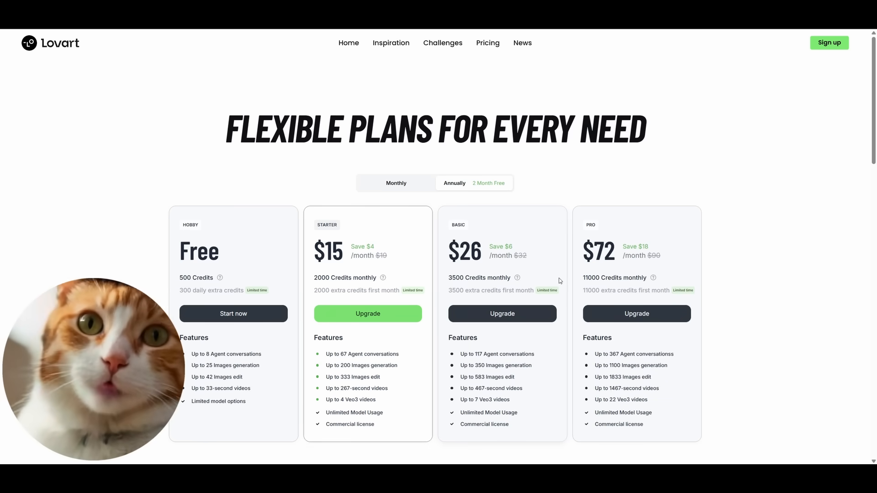